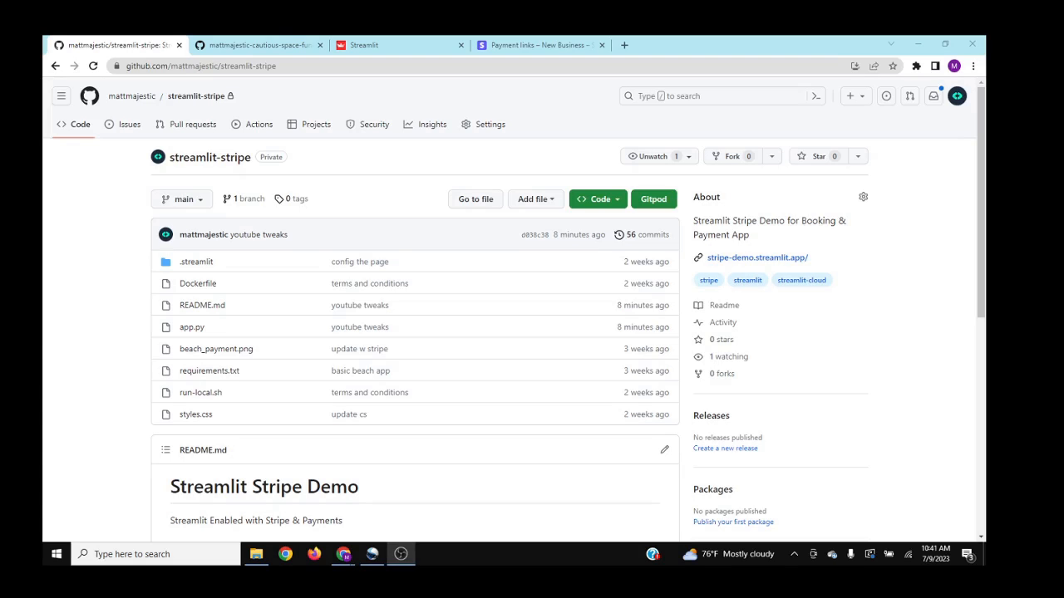
mouse_move(741, 322)
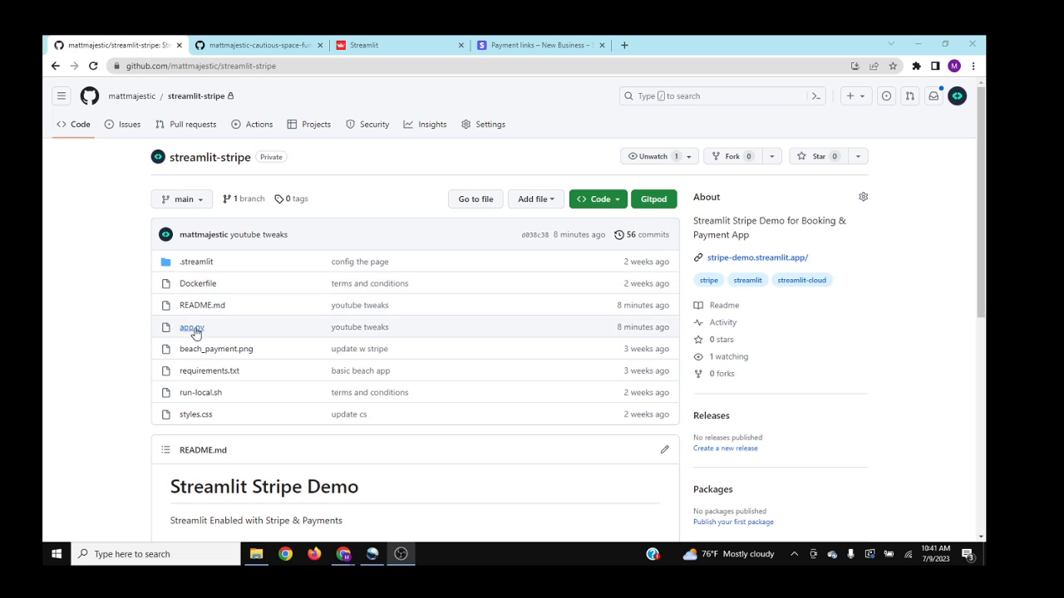
Step: Open app.py in the streamlit-stripe repository to launch it in github.dev
left_click(192, 326)
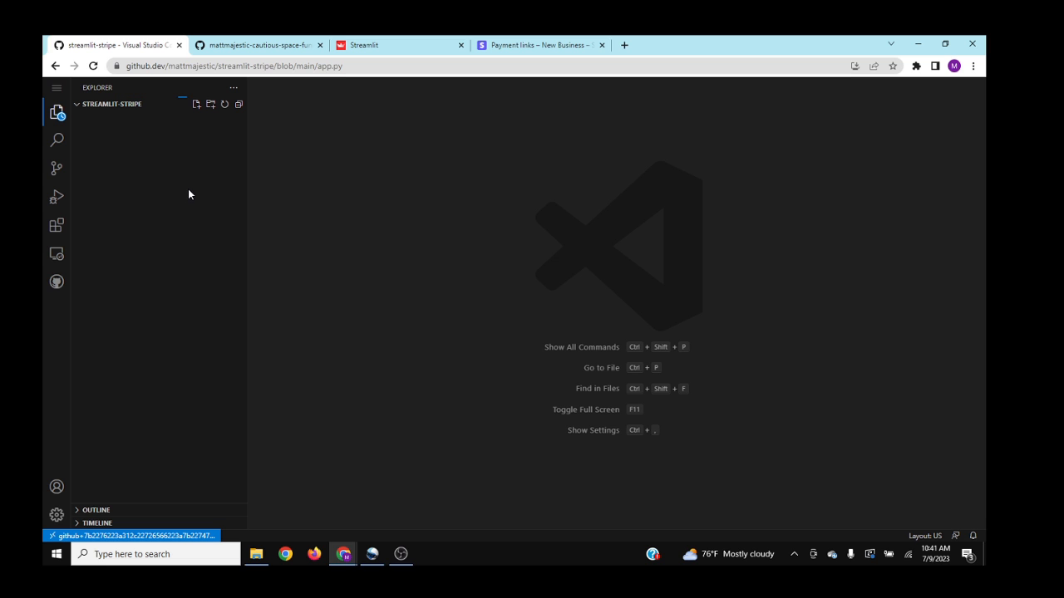
Step: Open app.py and highlight stripe_publishable_key and STRIPE_KEY on line 9
left_click(102, 131)
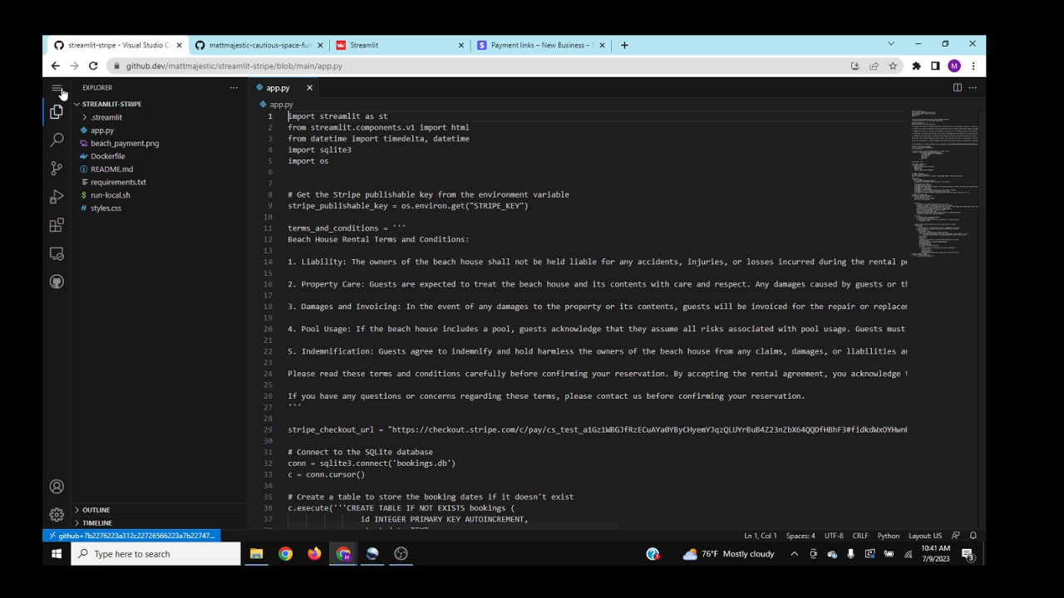
left_click(57, 87)
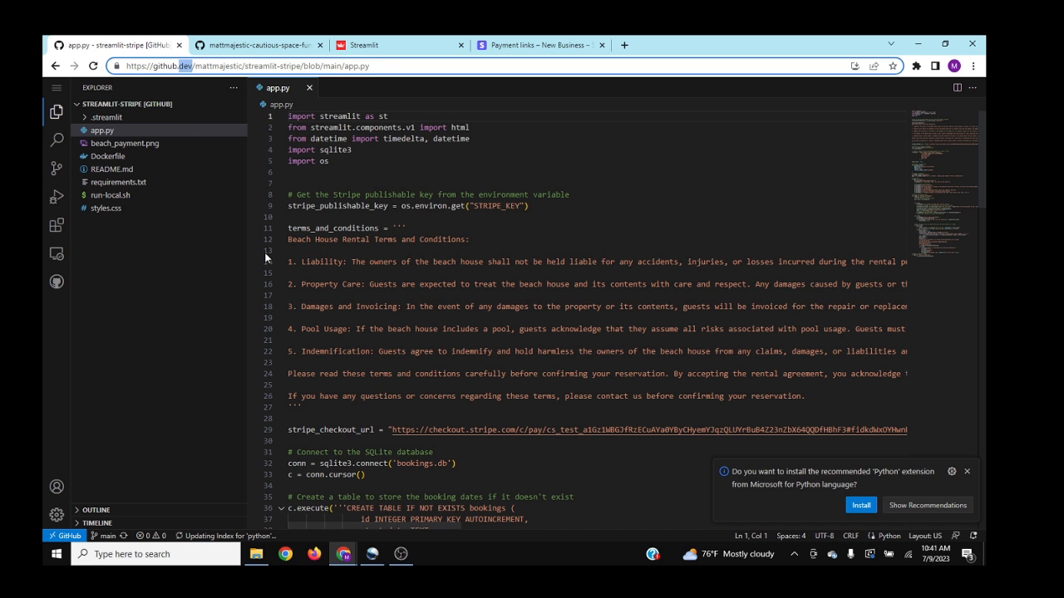
mouse_move(984, 493)
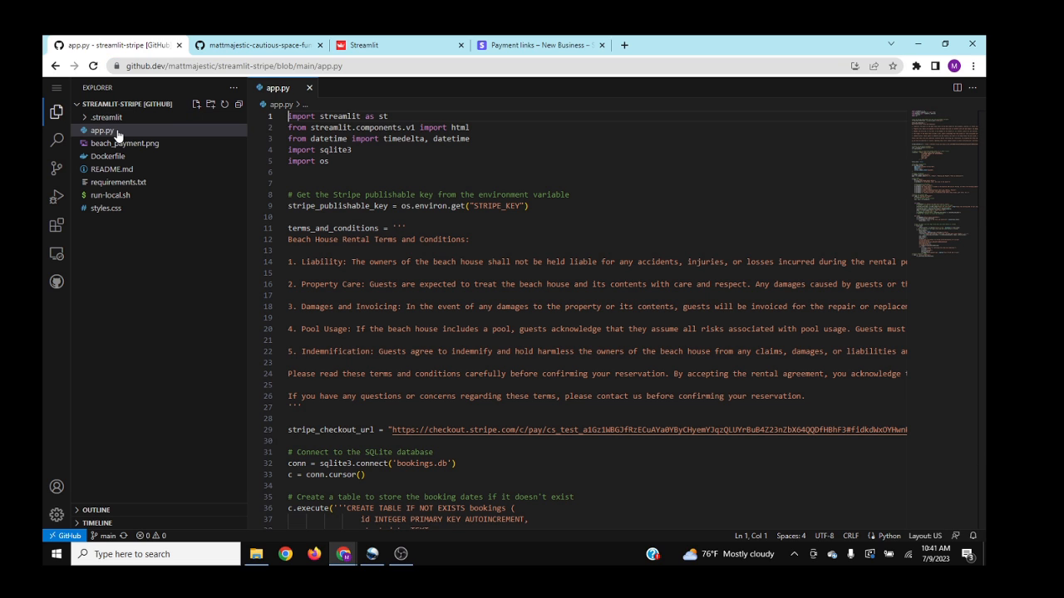
mouse_move(117, 135)
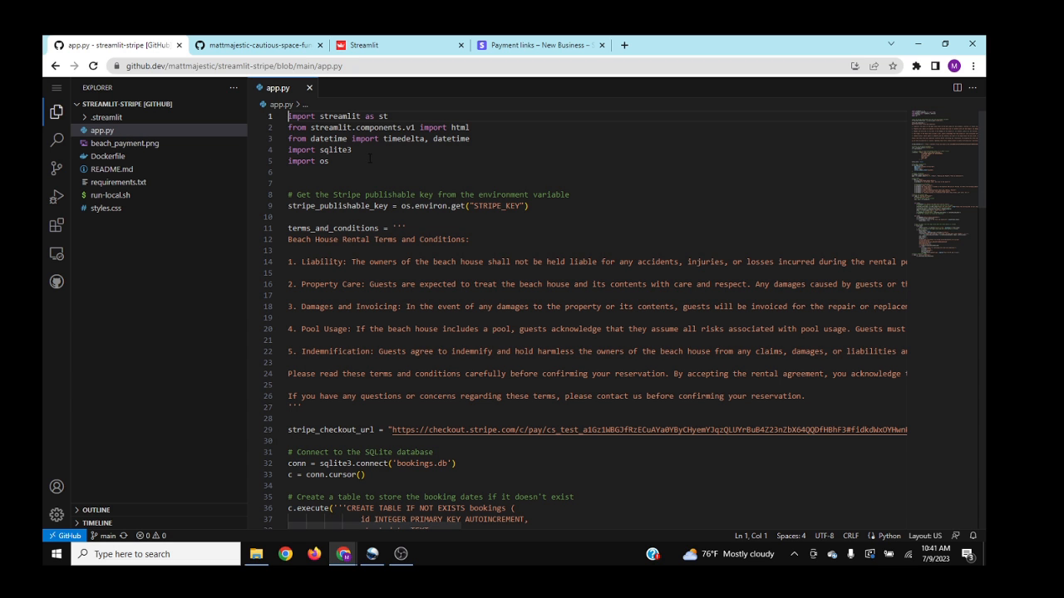
scroll("down", 3)
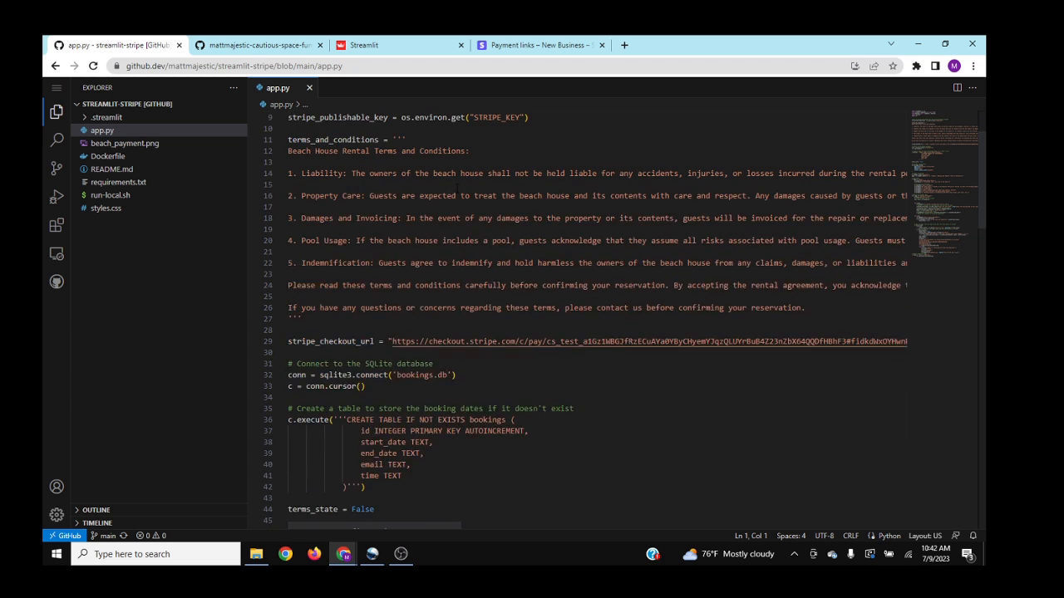
scroll("up", 3)
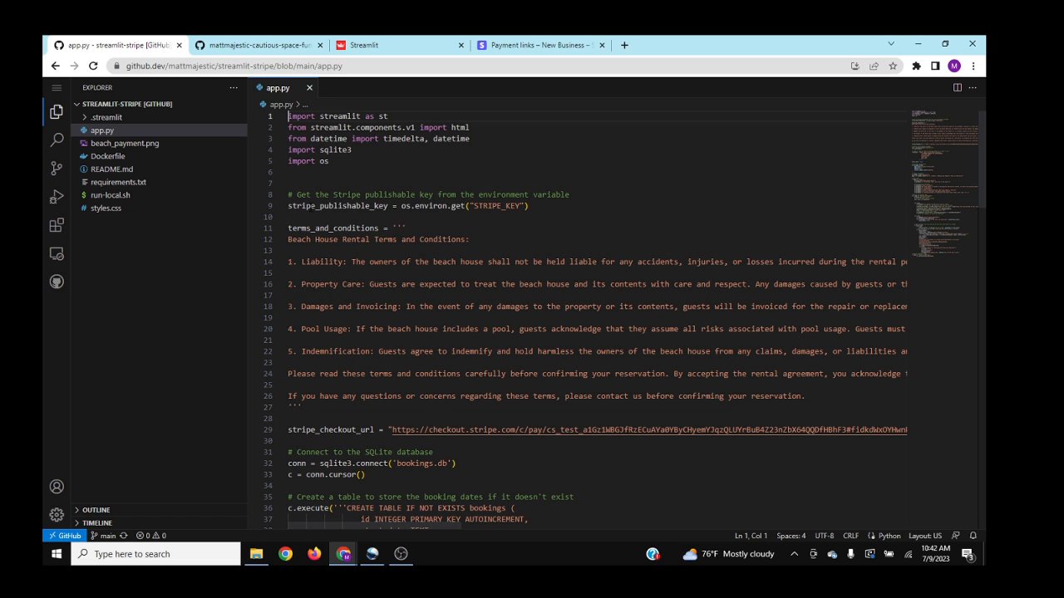
double_click(336, 206)
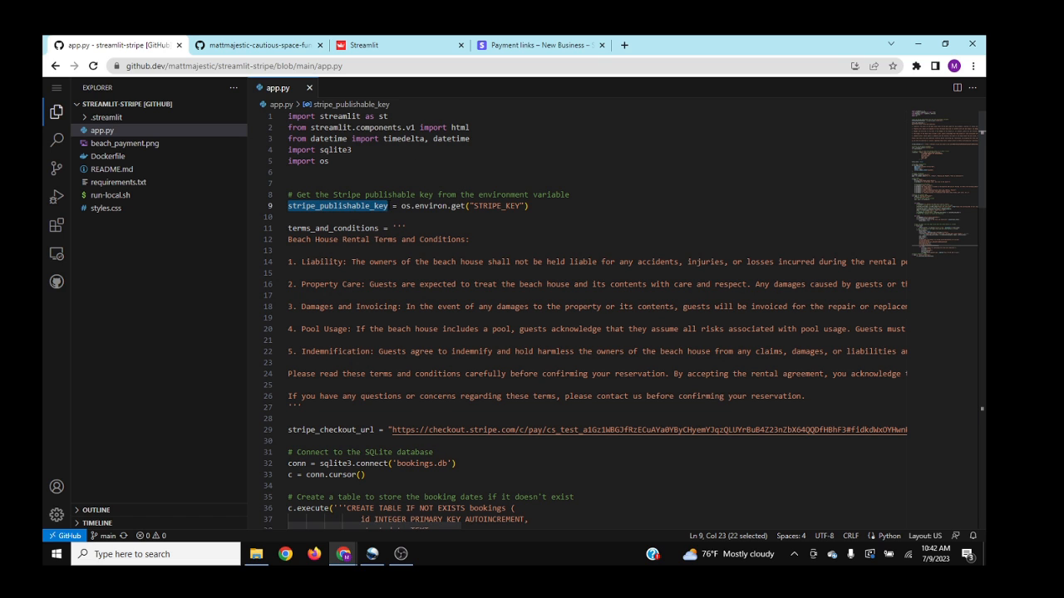
double_click(496, 205)
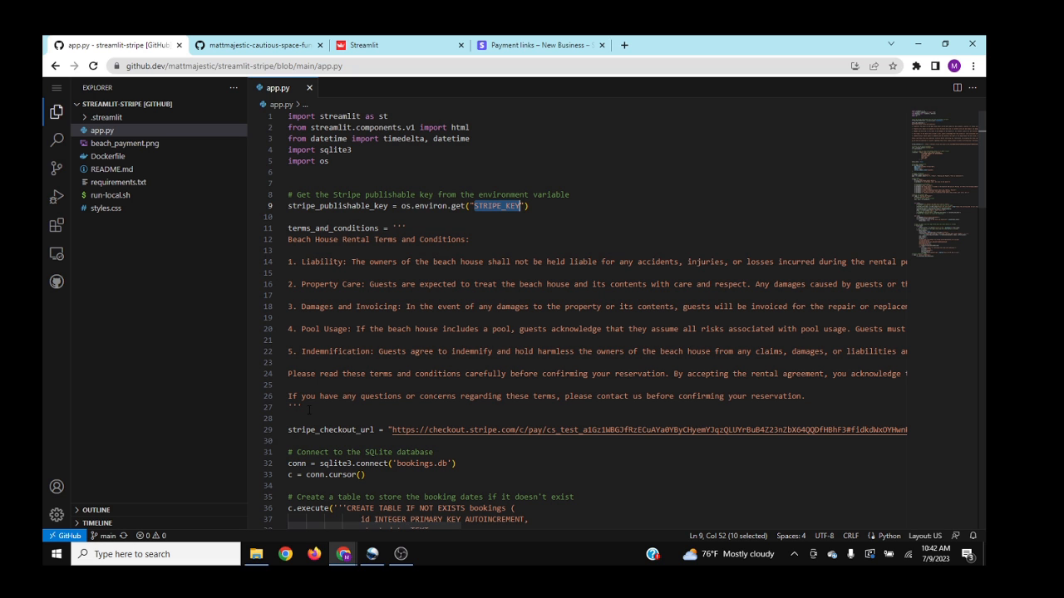
Step: Scroll through app.py's database and page sections
scroll("down", 3)
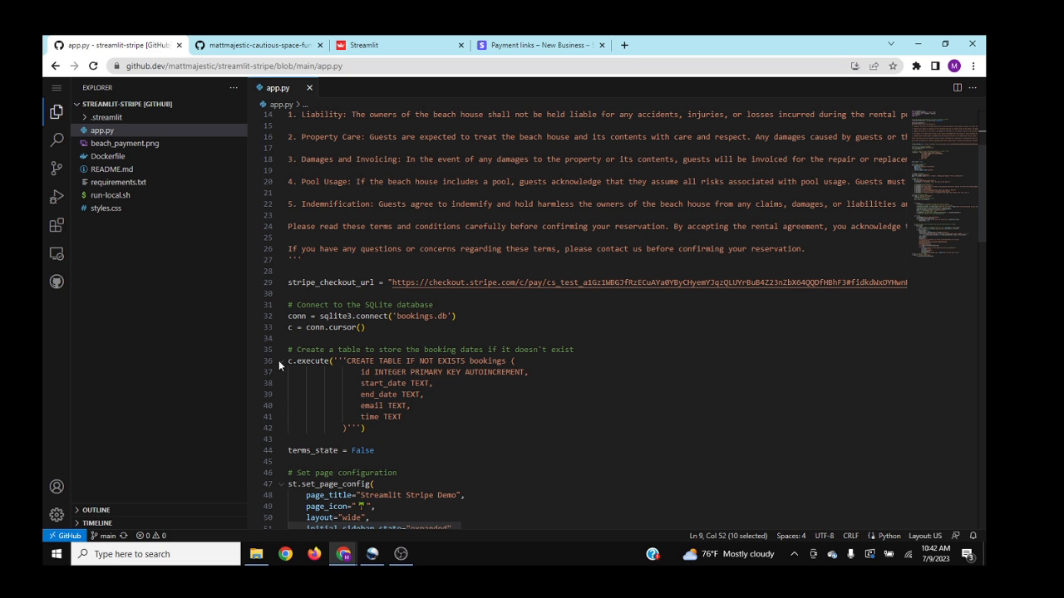
scroll("down", 3)
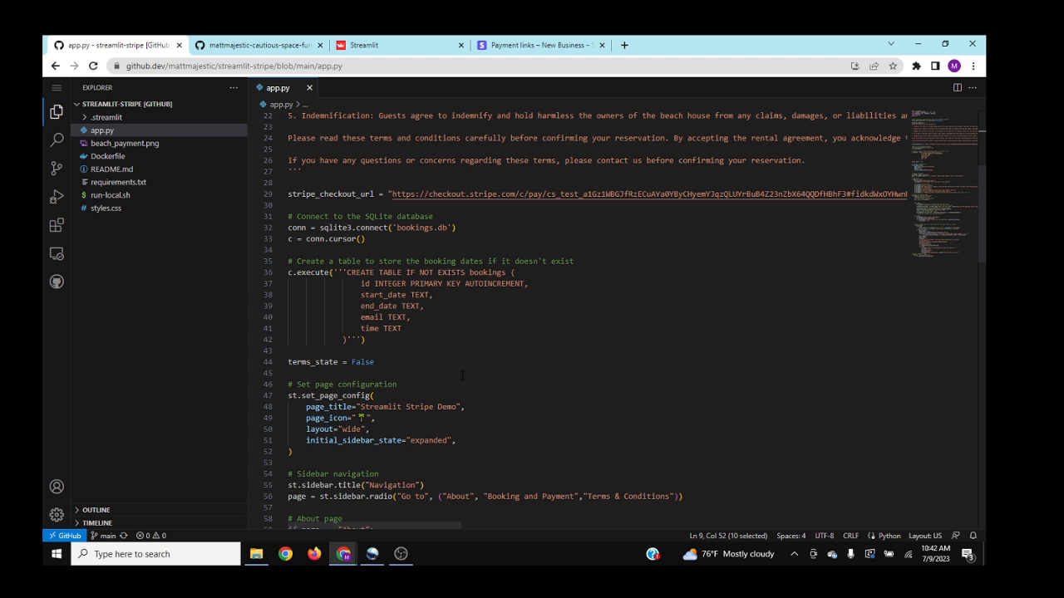
scroll("down", 3)
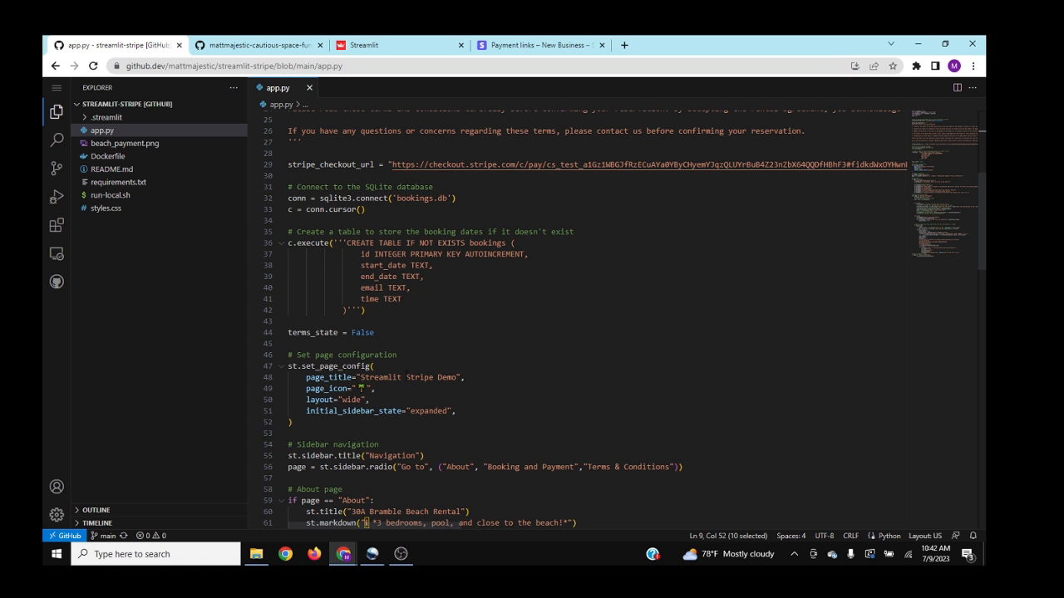
scroll("down", 3)
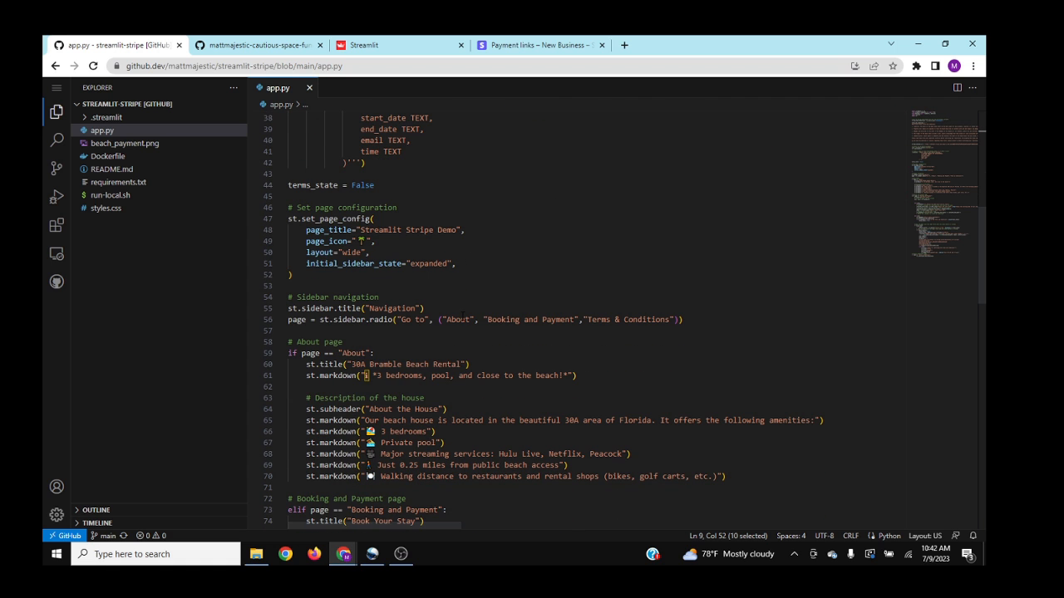
double_click(457, 320)
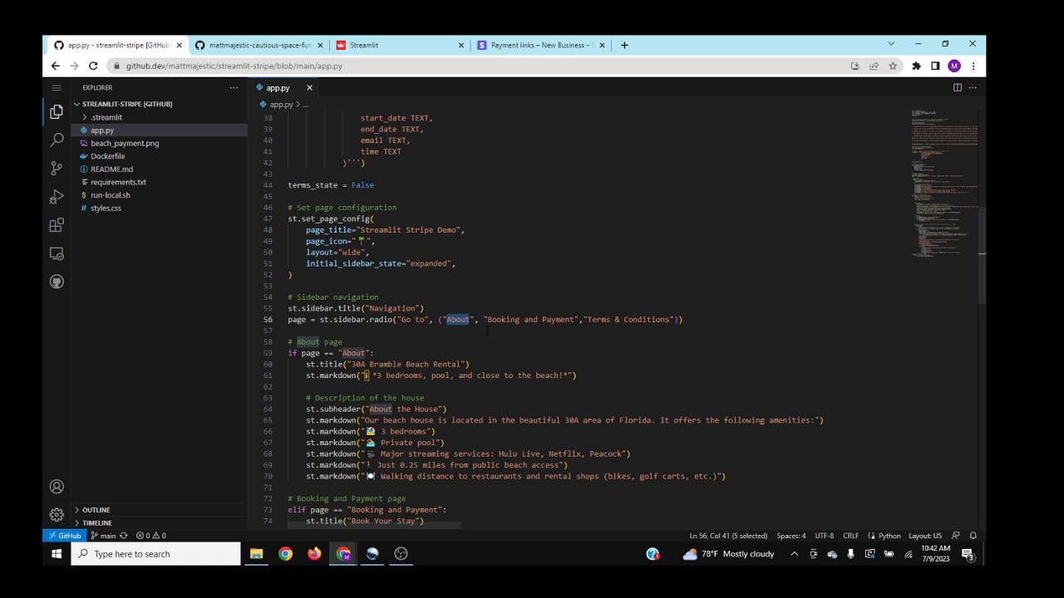
scroll("down", 3)
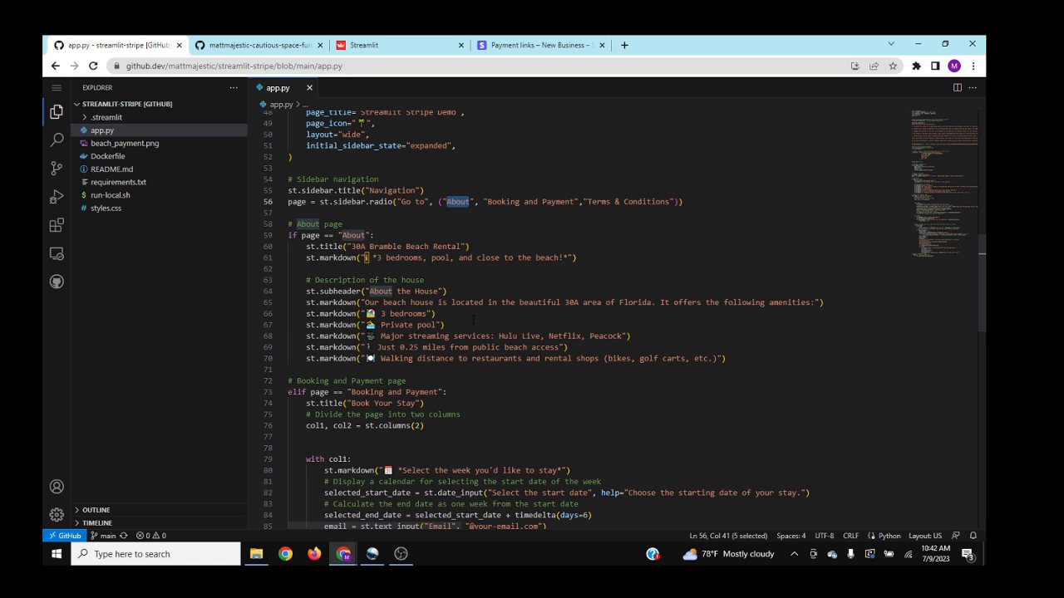
scroll("down", 3)
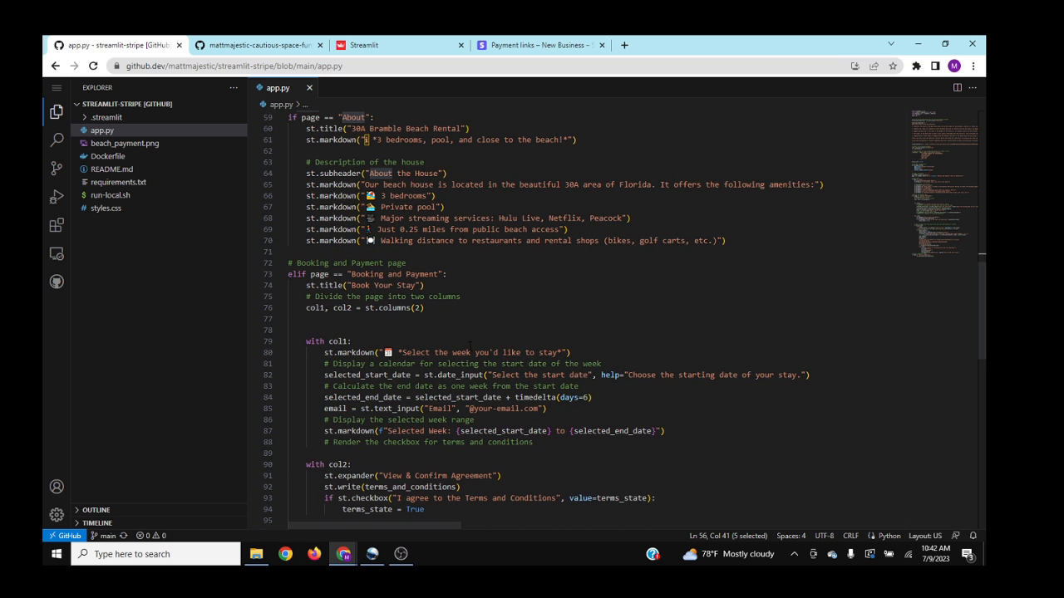
double_click(459, 375)
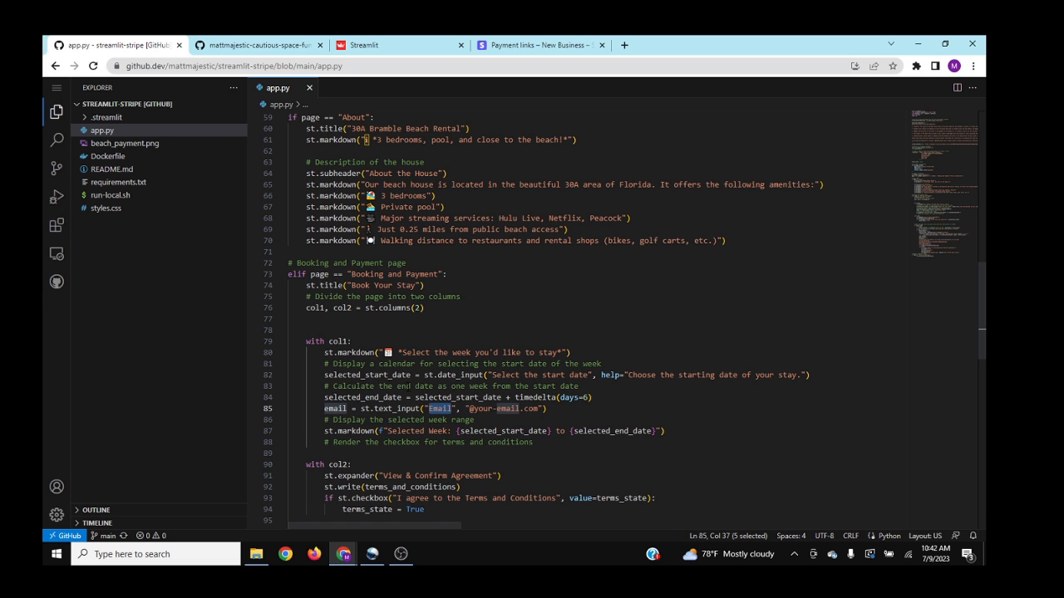
scroll("down", 3)
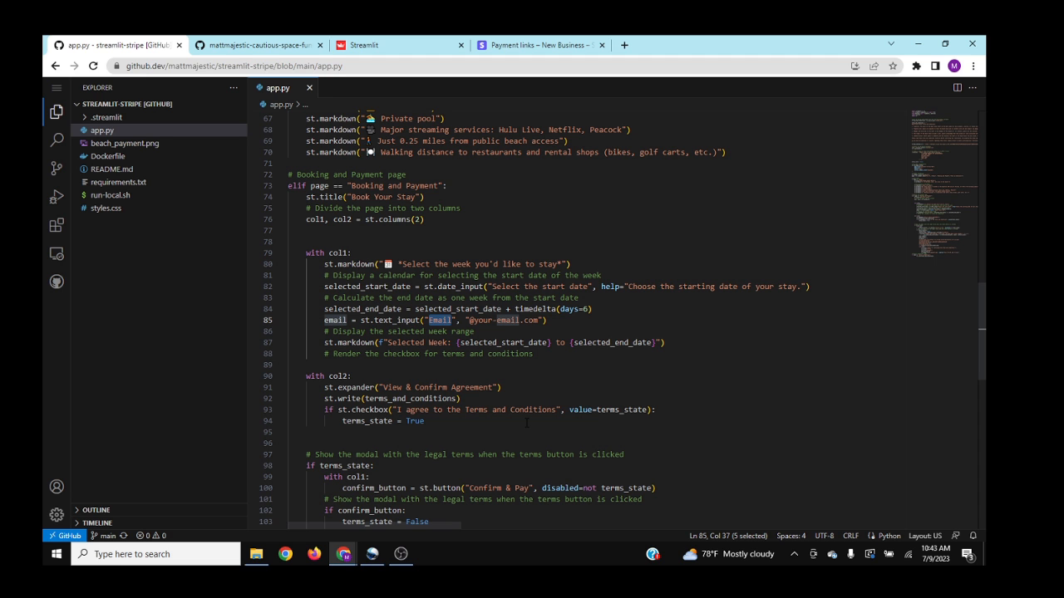
scroll("down", 3)
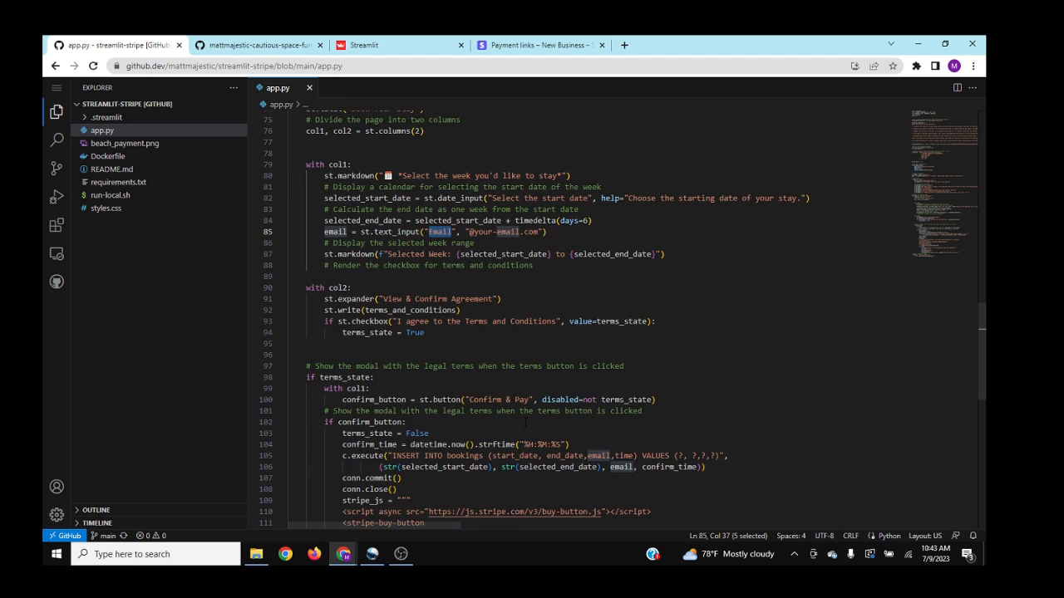
scroll("down", 3)
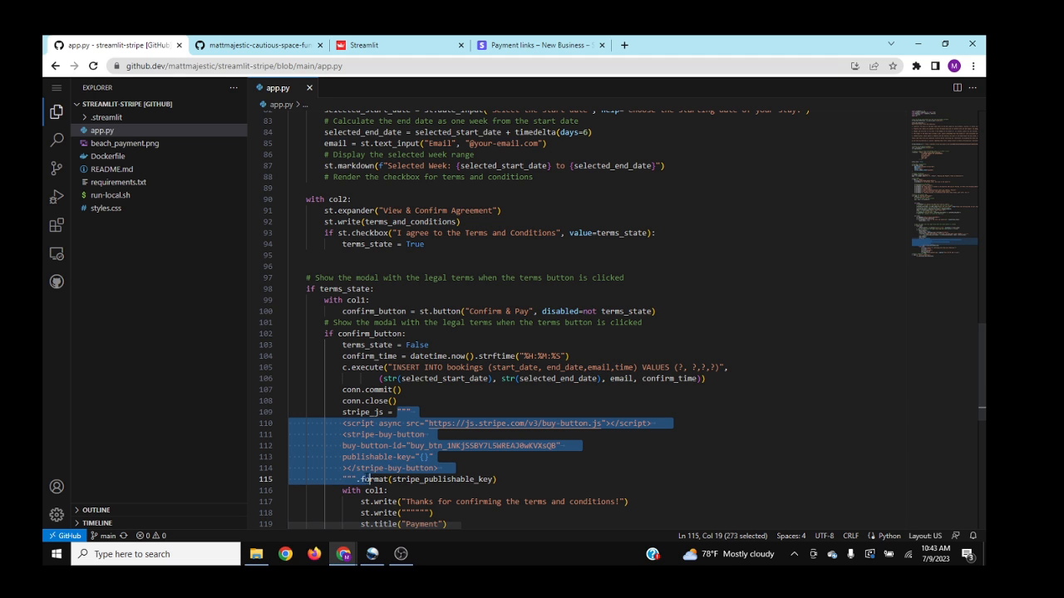
left_click(343, 412)
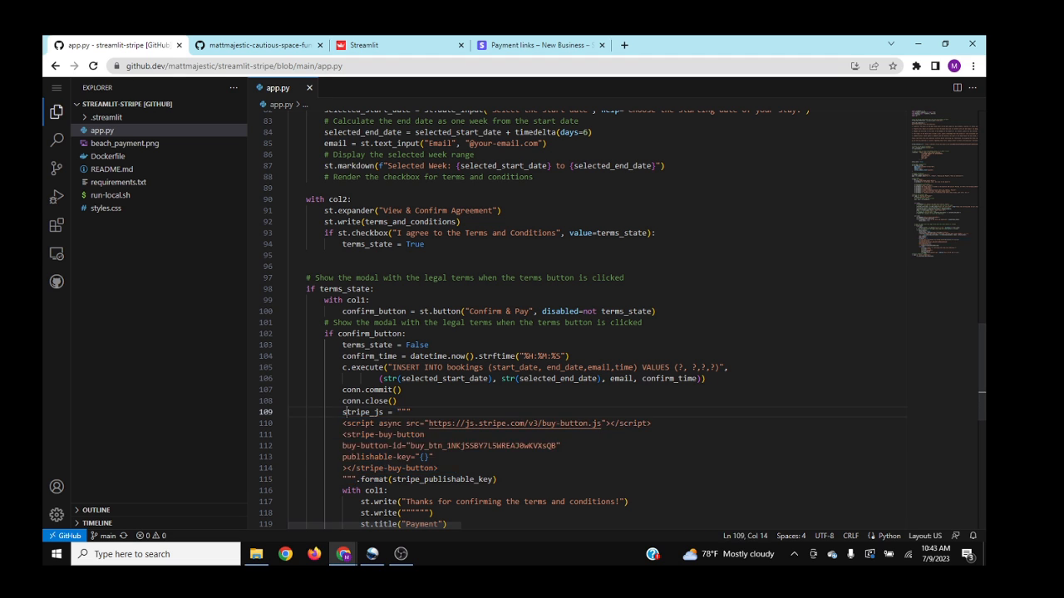
double_click(363, 413)
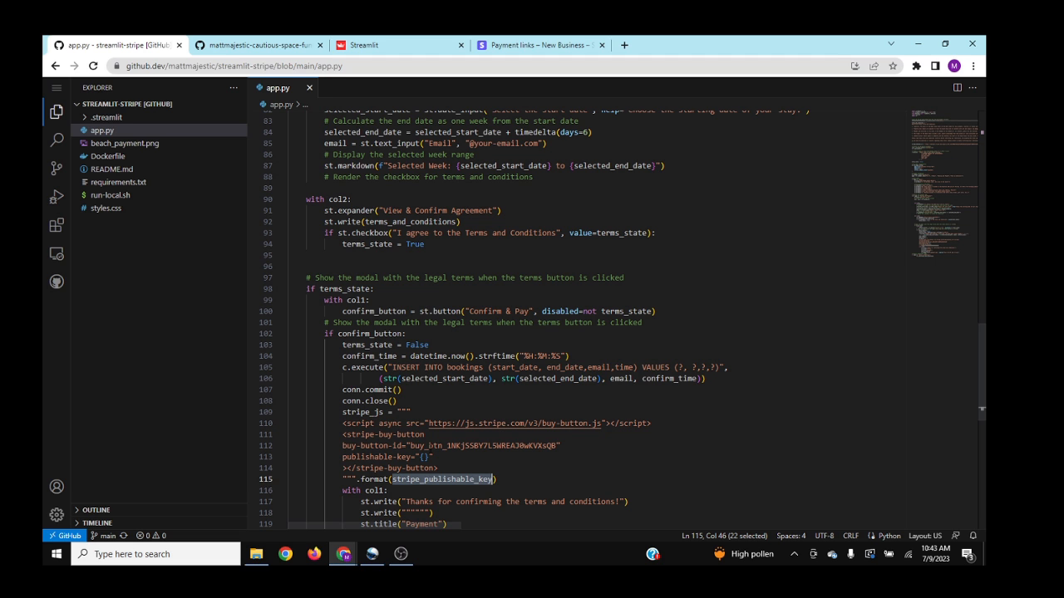
scroll("down", 3)
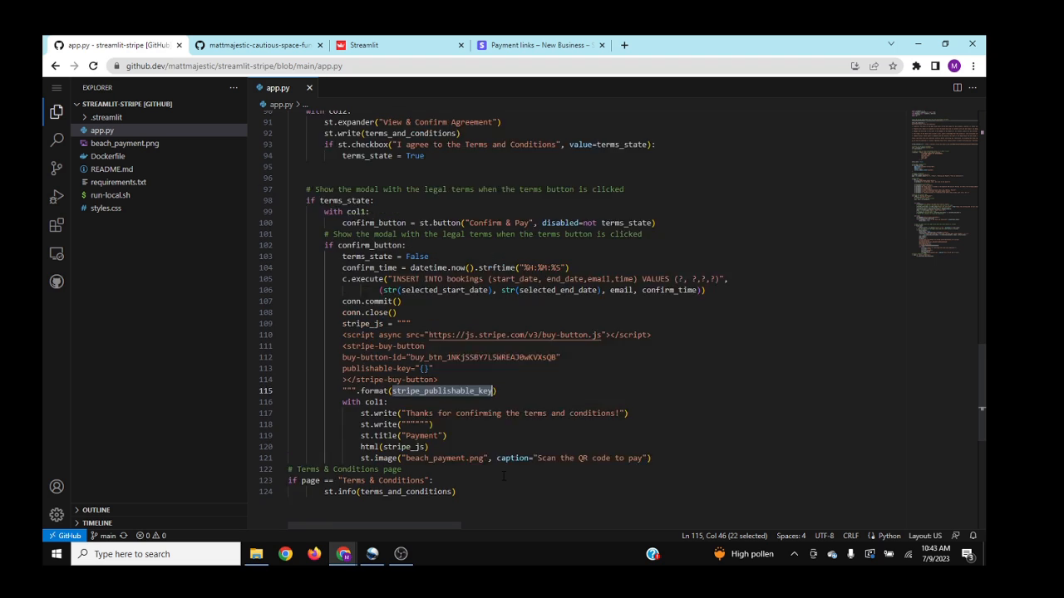
scroll("up", 3)
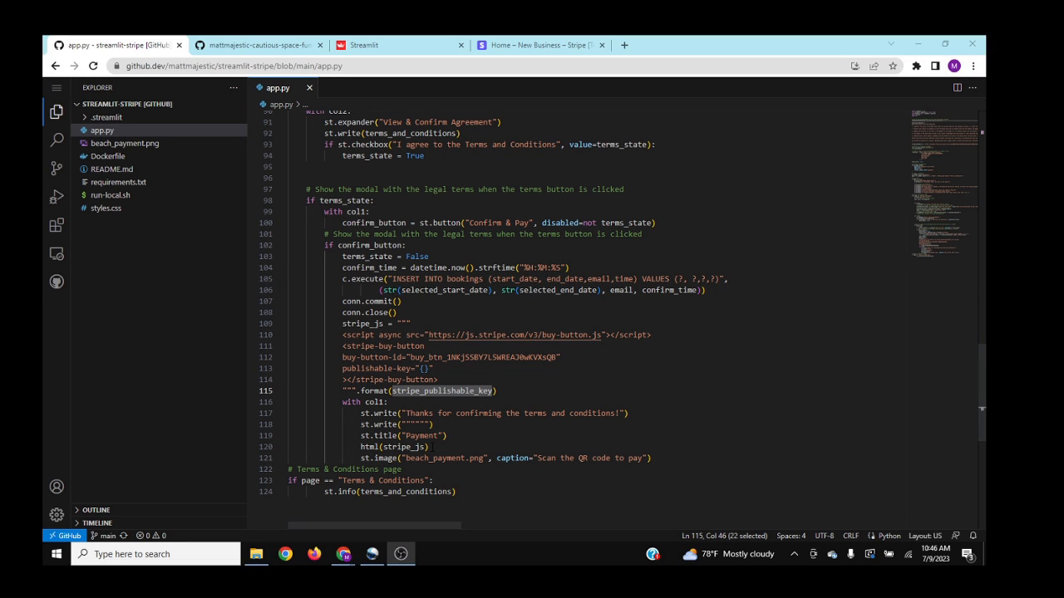
double_click(393, 446)
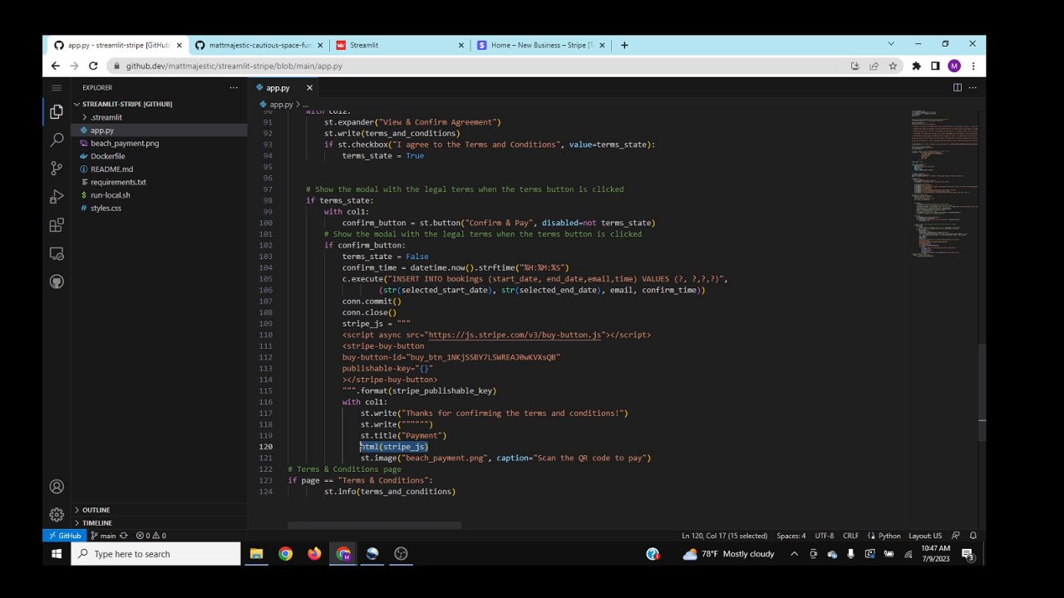
scroll("up", 3)
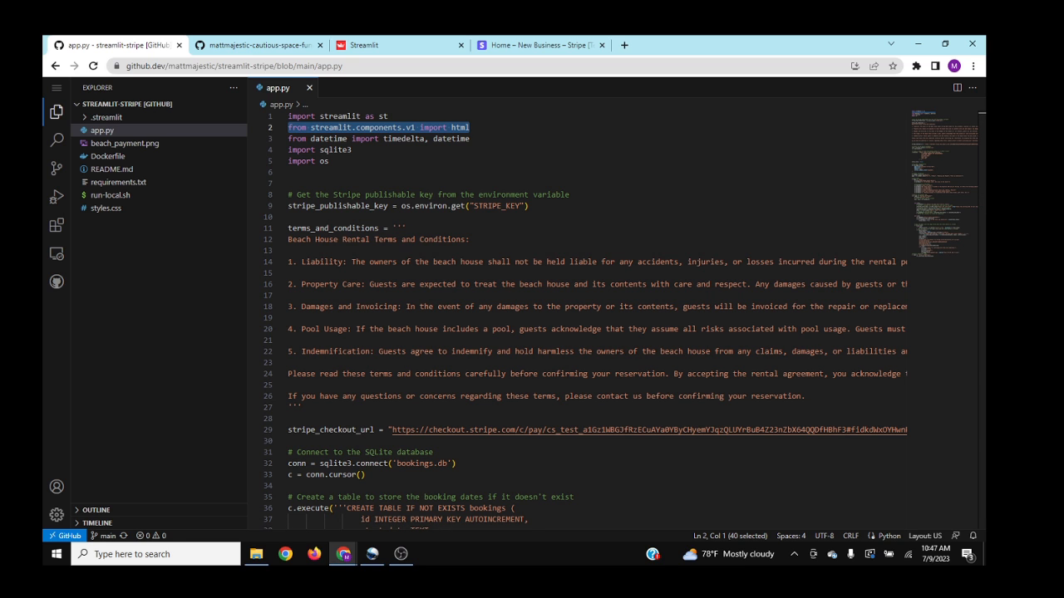
left_click(399, 45)
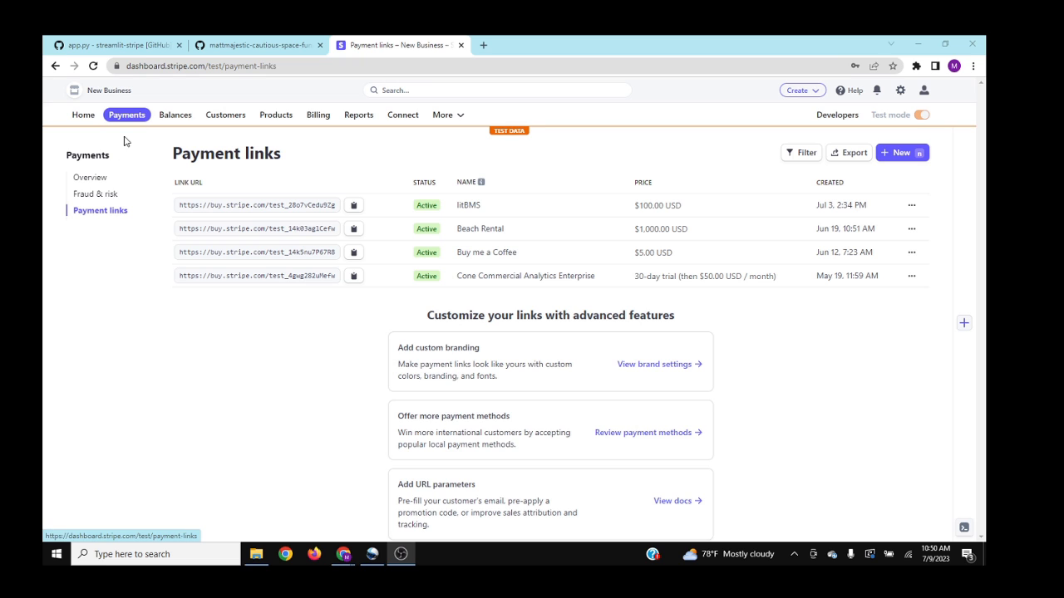
mouse_move(108, 216)
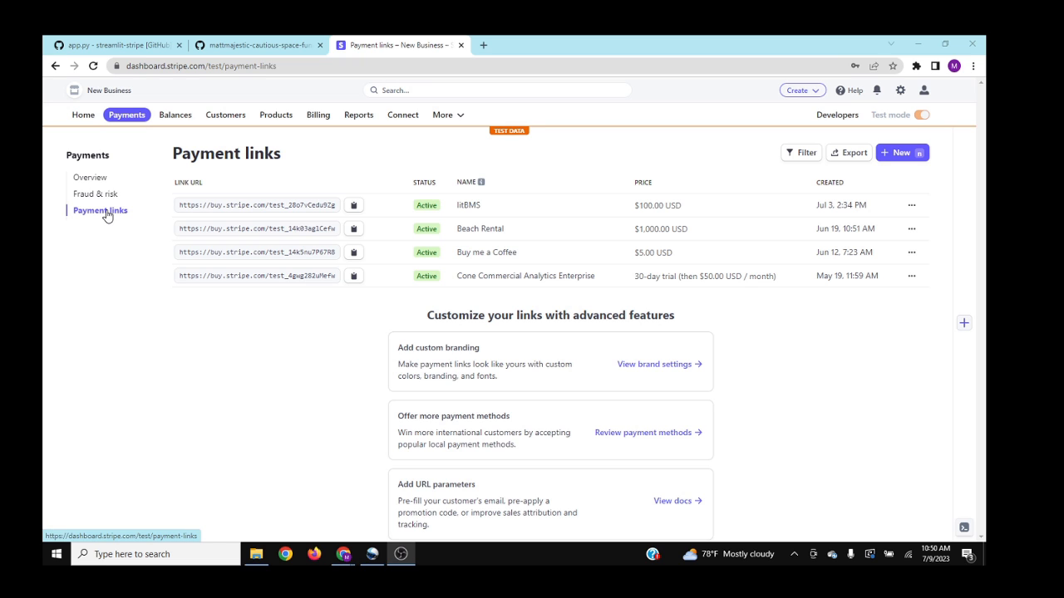
Step: Go to Payment links and start a new payment link with the product list shown
left_click(901, 153)
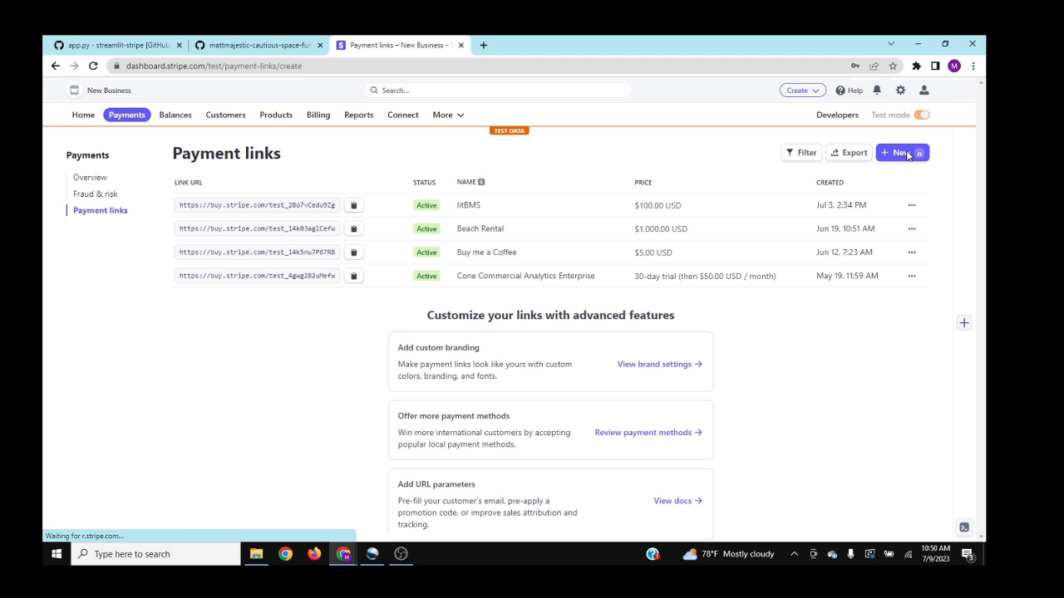
left_click(902, 153)
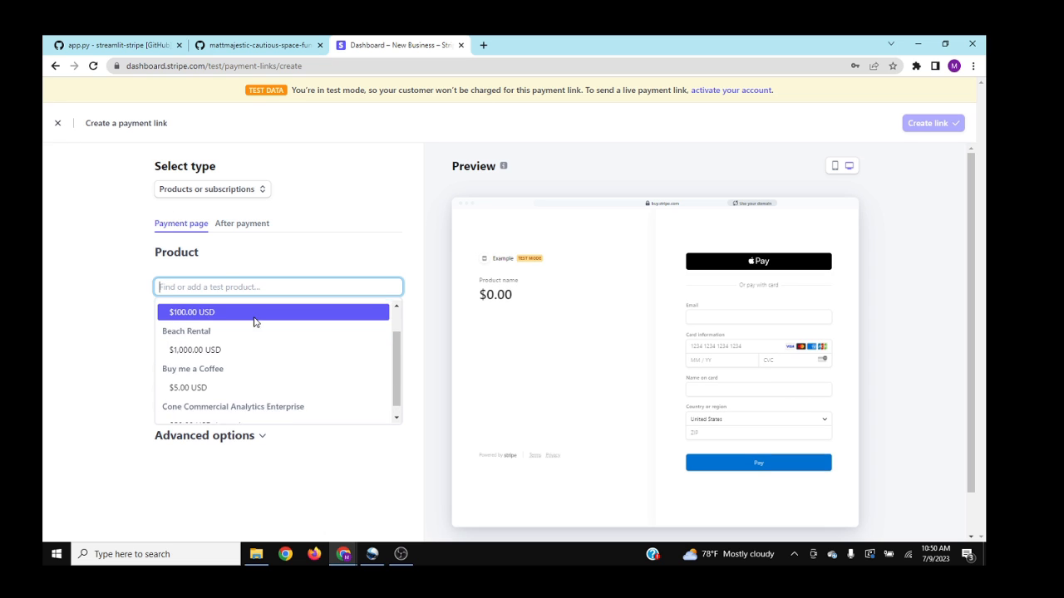
scroll("up", 3)
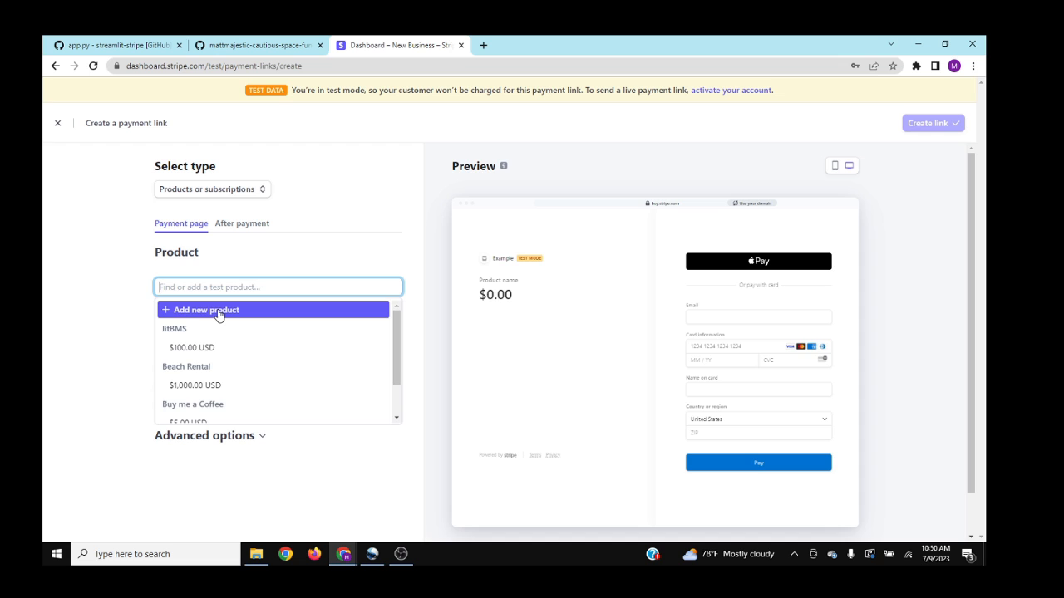
Step: Draft 'Your Product' with a recurring price, cancel it, and open the Beach Rental link
left_click(206, 310)
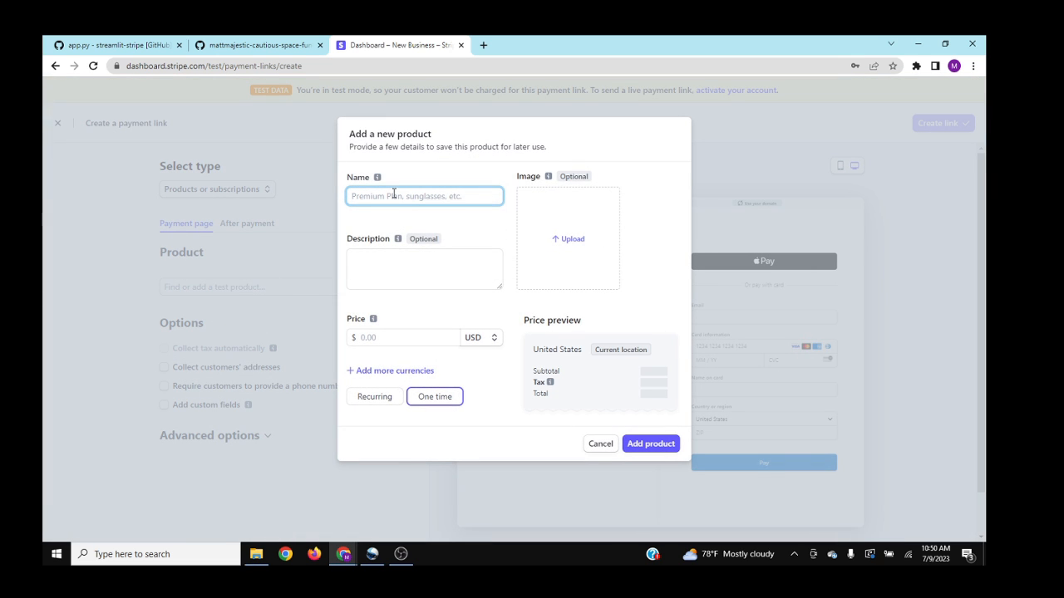
type("Y")
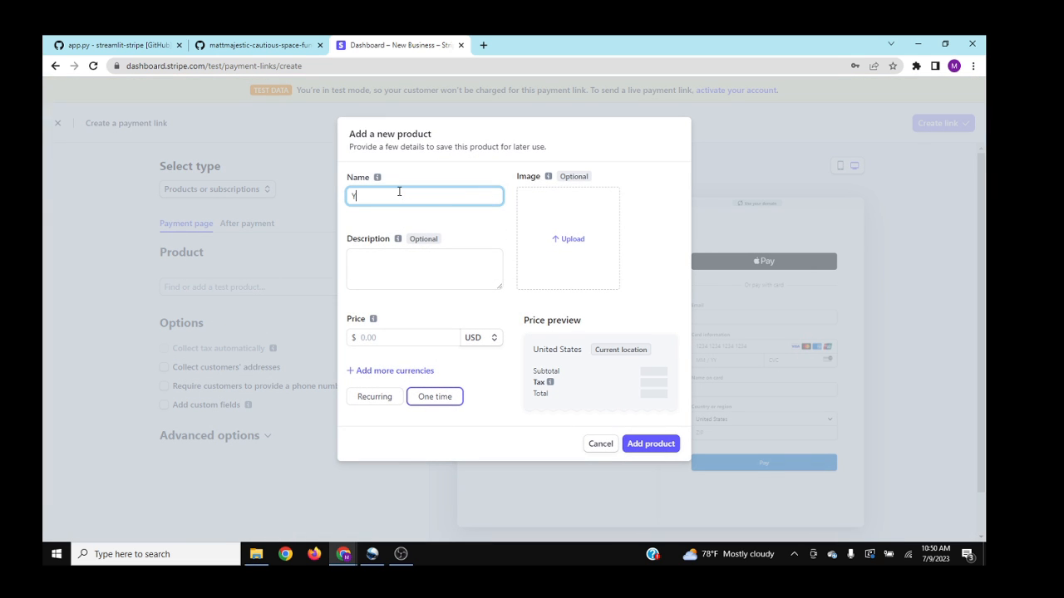
type("Your Product")
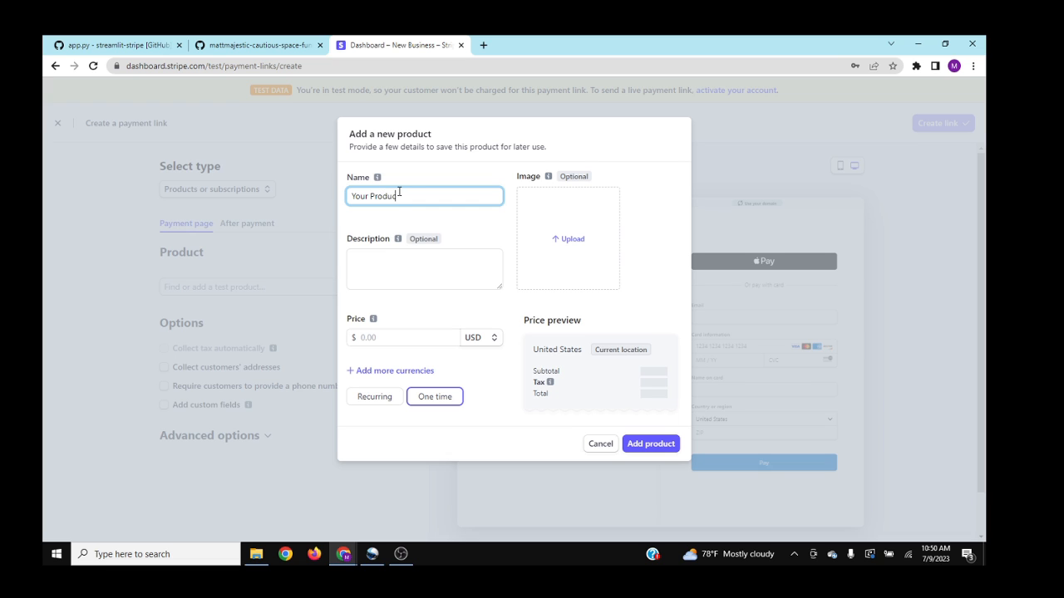
left_click(424, 269)
type("200")
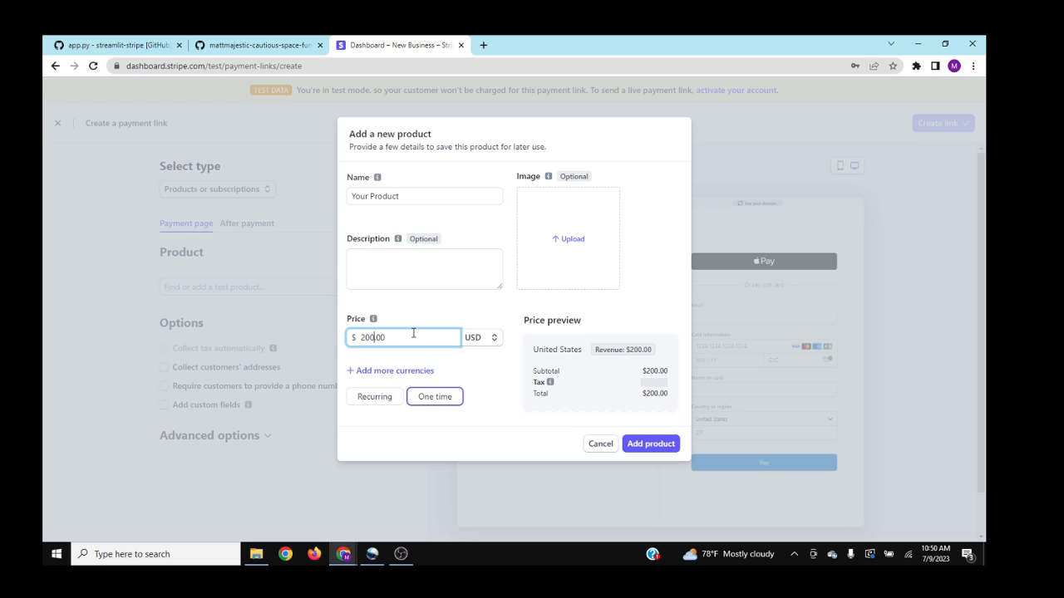
left_click(374, 397)
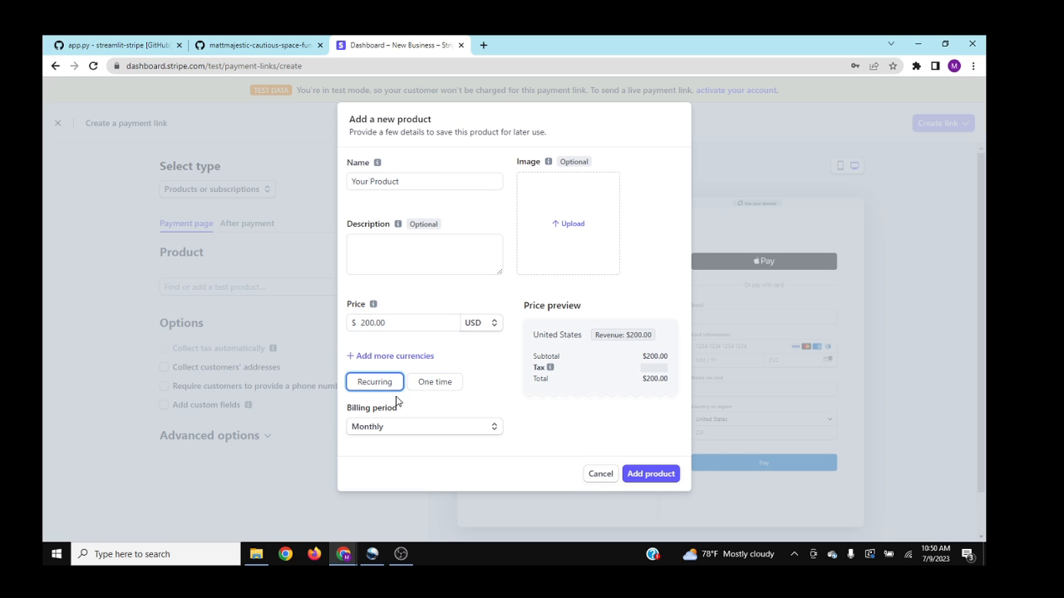
left_click(434, 382)
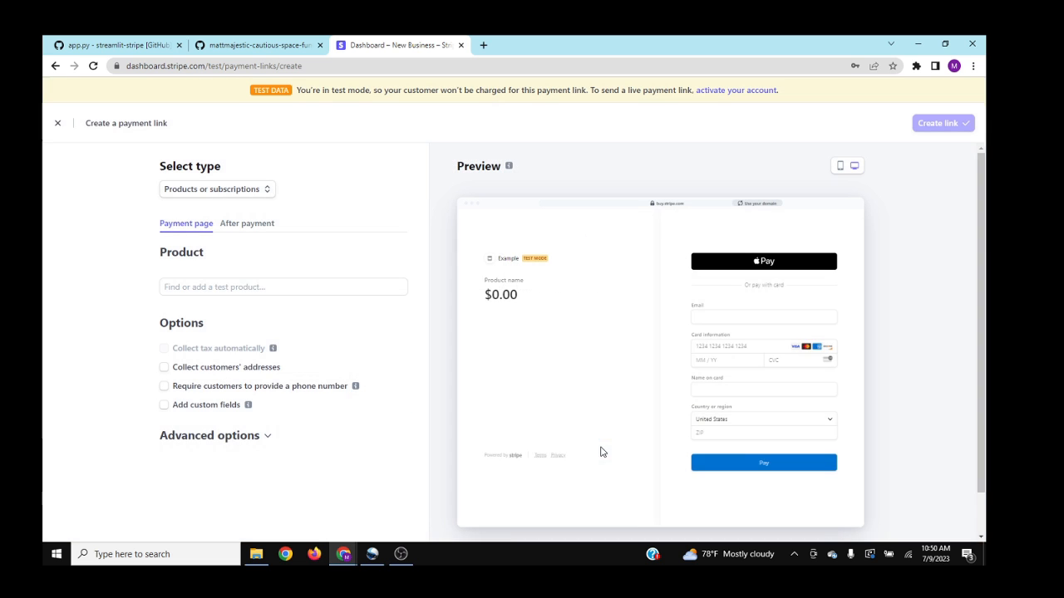
left_click(58, 123)
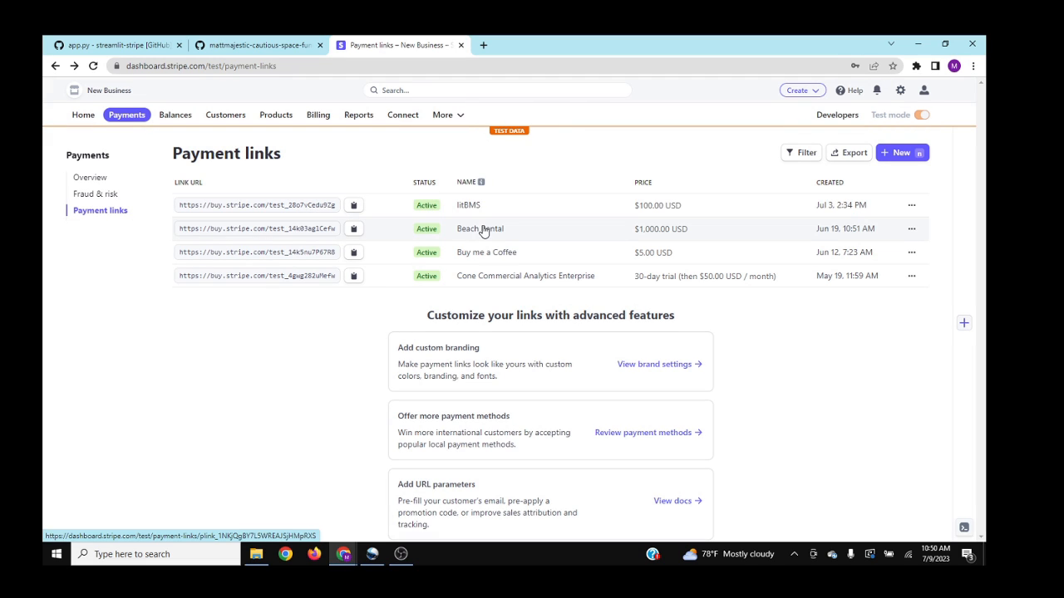
left_click(479, 229)
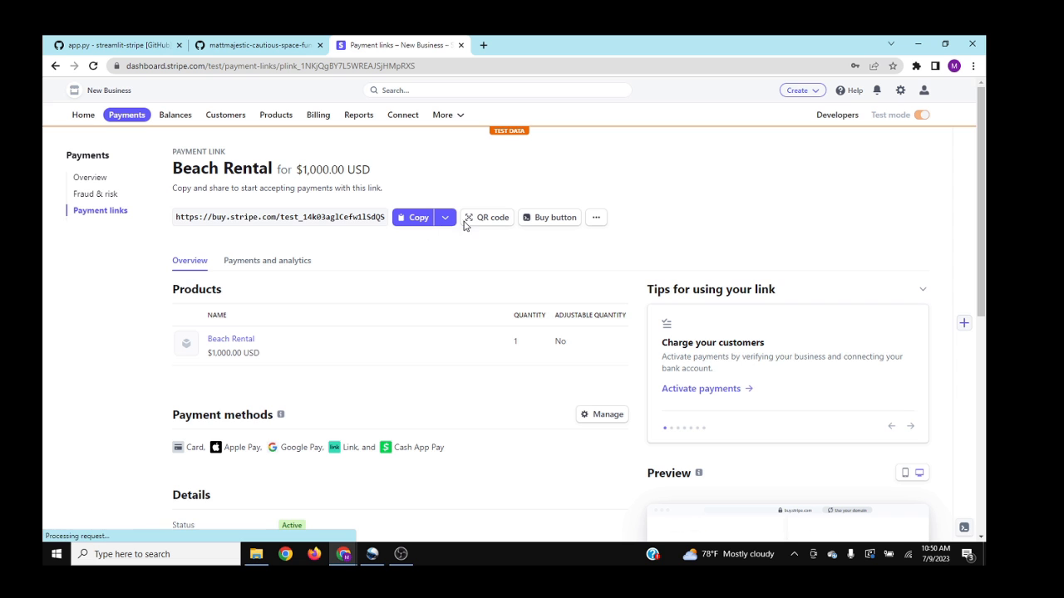
Step: View the Beach Rental QR code, glance at app.py, then close the QR dialog
left_click(488, 217)
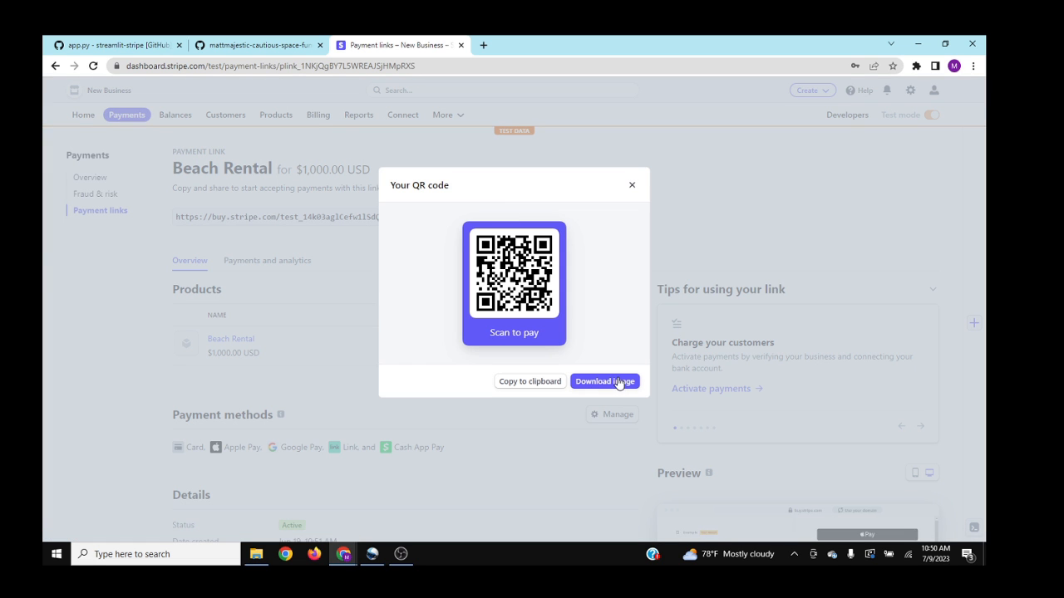
mouse_move(127, 45)
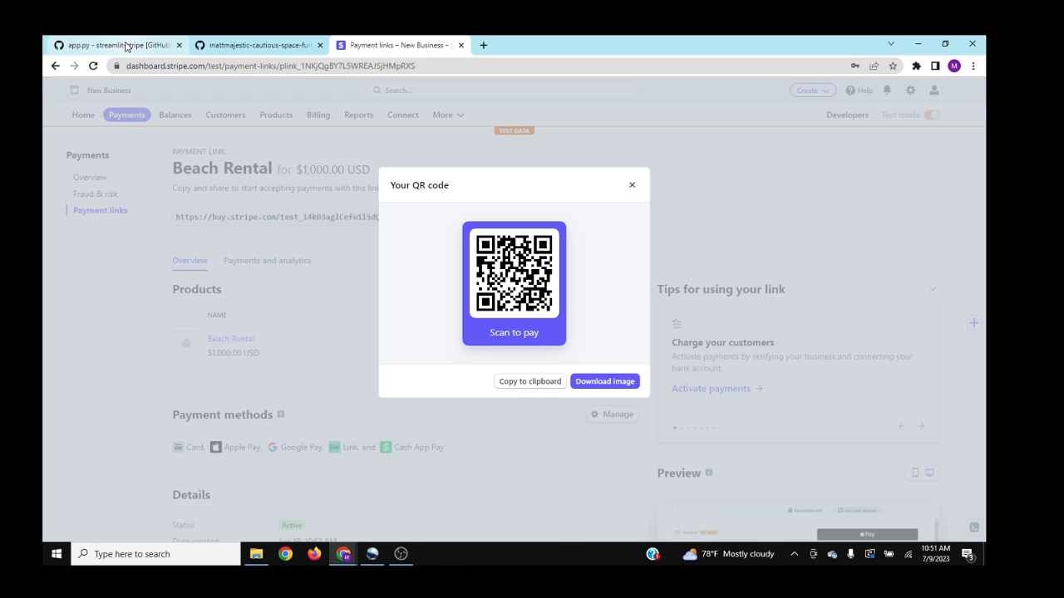
left_click(117, 44)
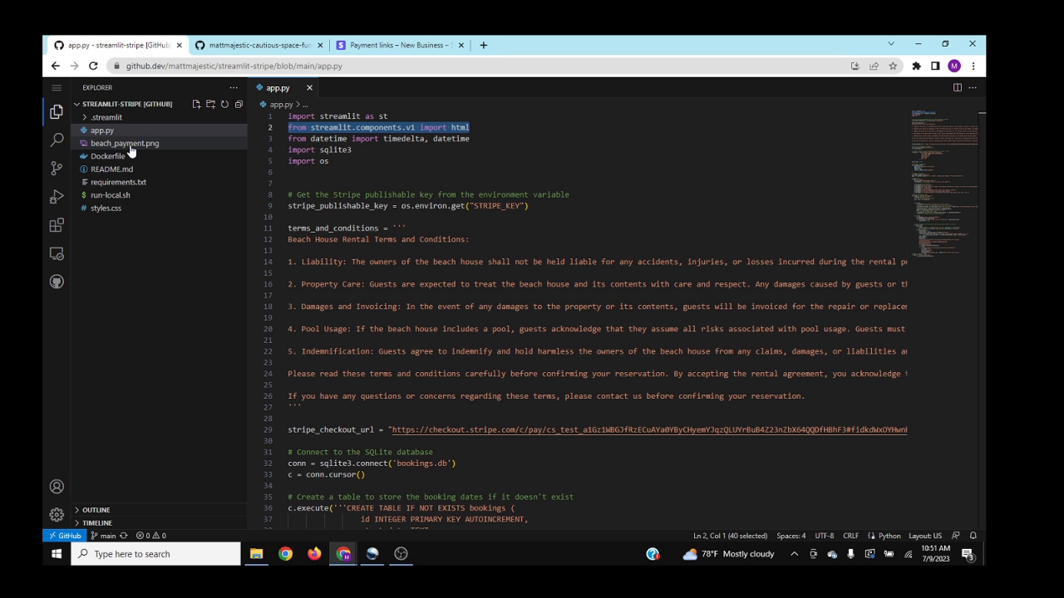
mouse_move(125, 143)
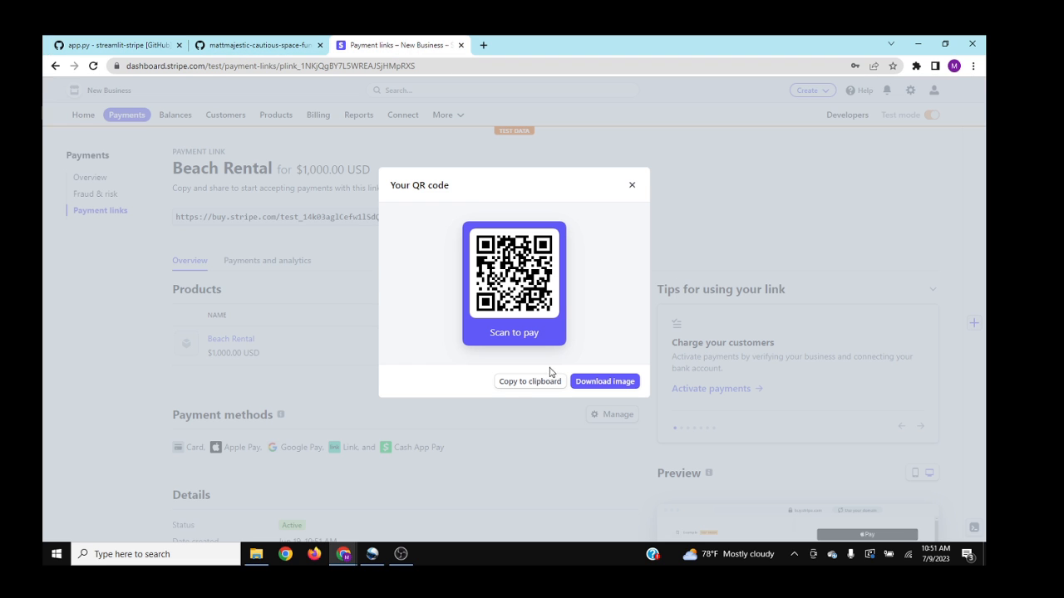
left_click(631, 184)
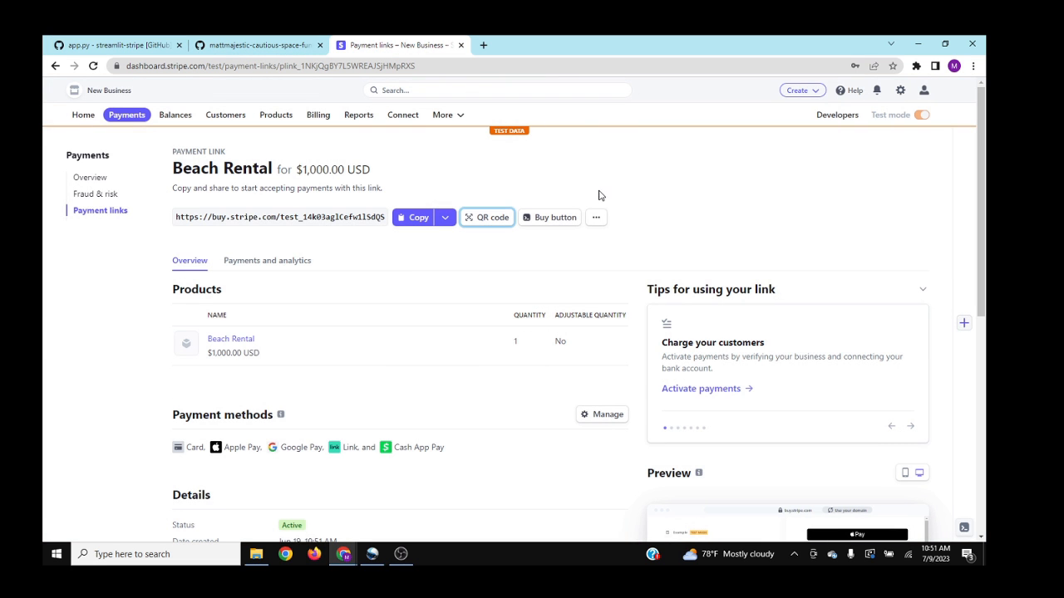
left_click(554, 216)
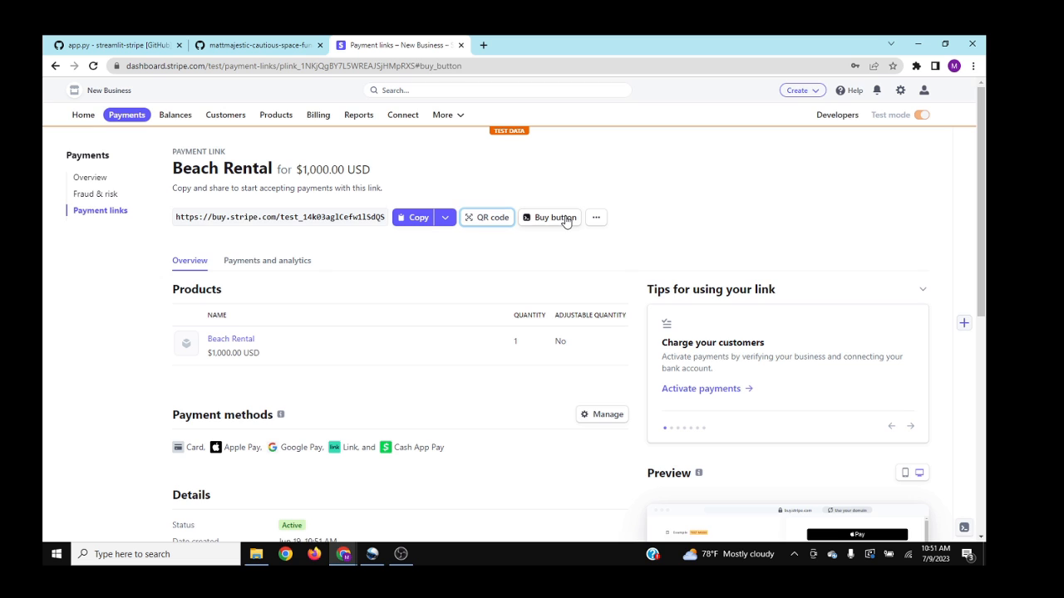
Step: Show the Beach Rental buy button's embed script code and live preview
left_click(554, 217)
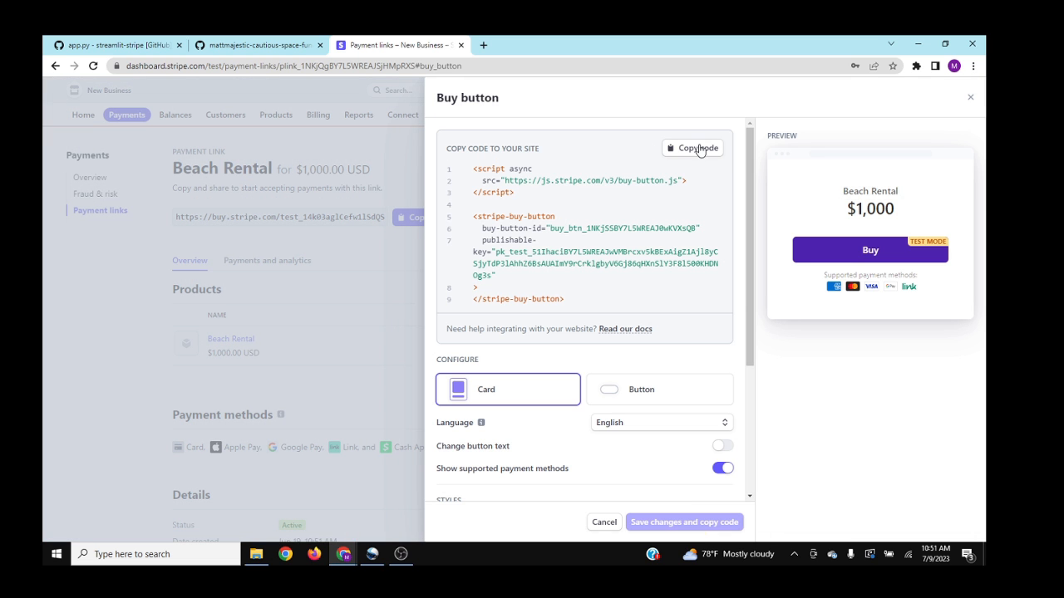
mouse_move(501, 257)
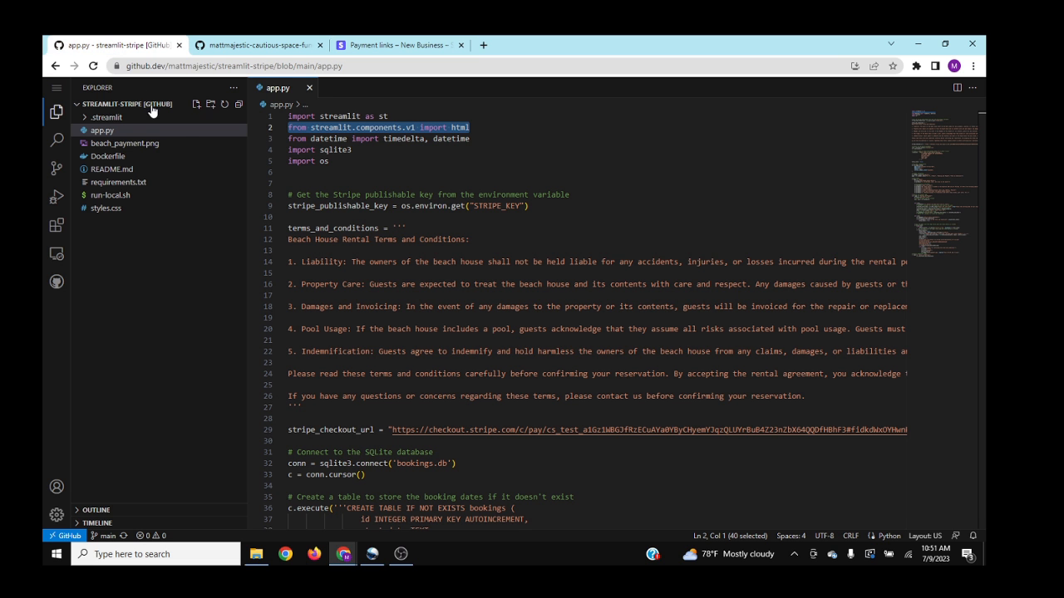
Step: Scroll app.py to the stripe_js block and select the publishable-key placeholder
scroll("down", 3)
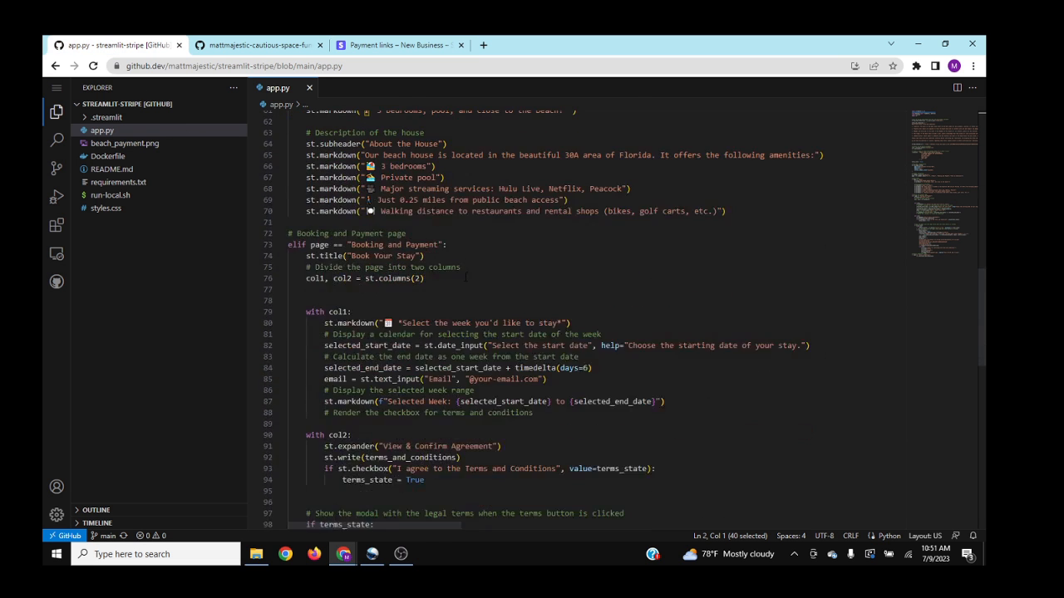
scroll("down", 3)
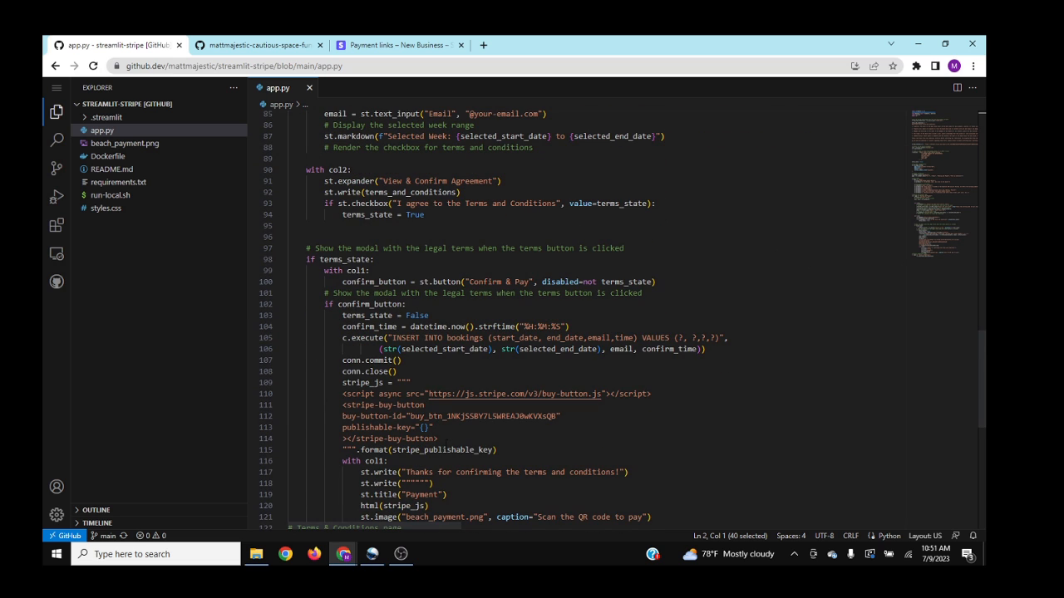
left_click(424, 427)
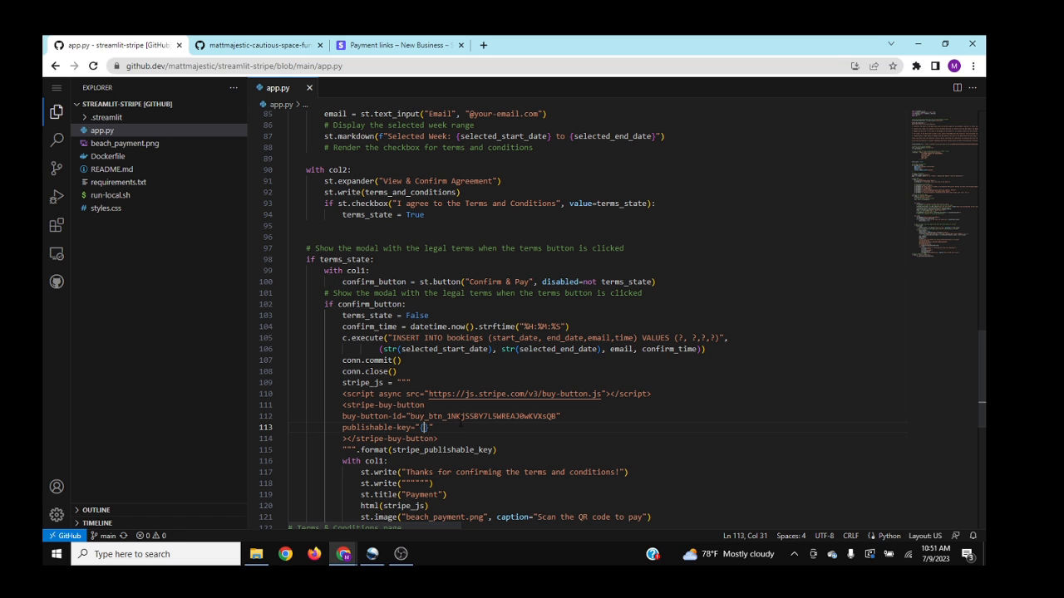
double_click(443, 449)
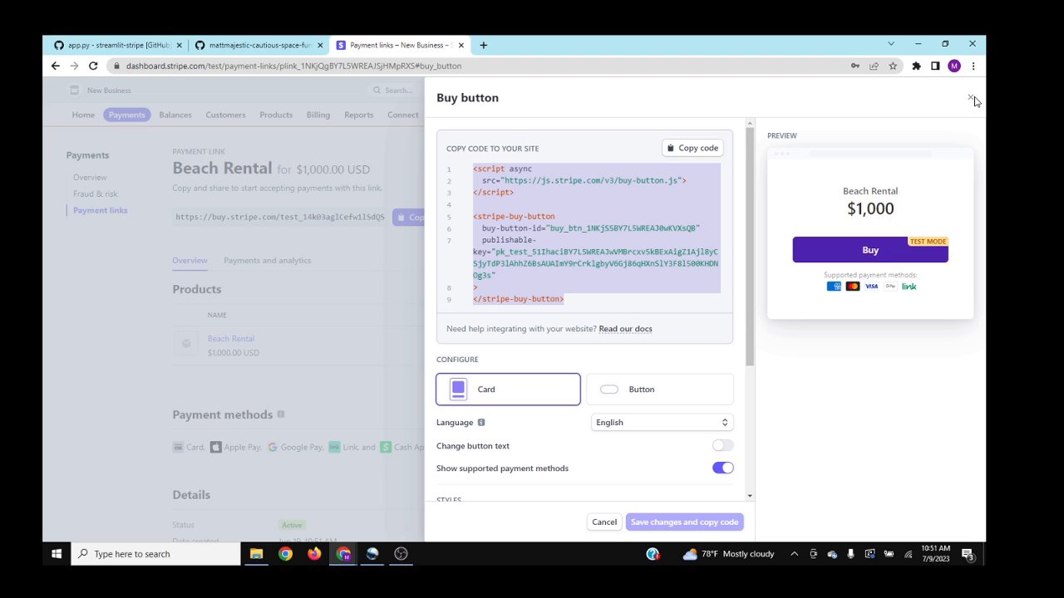
Step: Close the buy-button panel, return to Stripe dashboard home, then switch to the live app
left_click(970, 99)
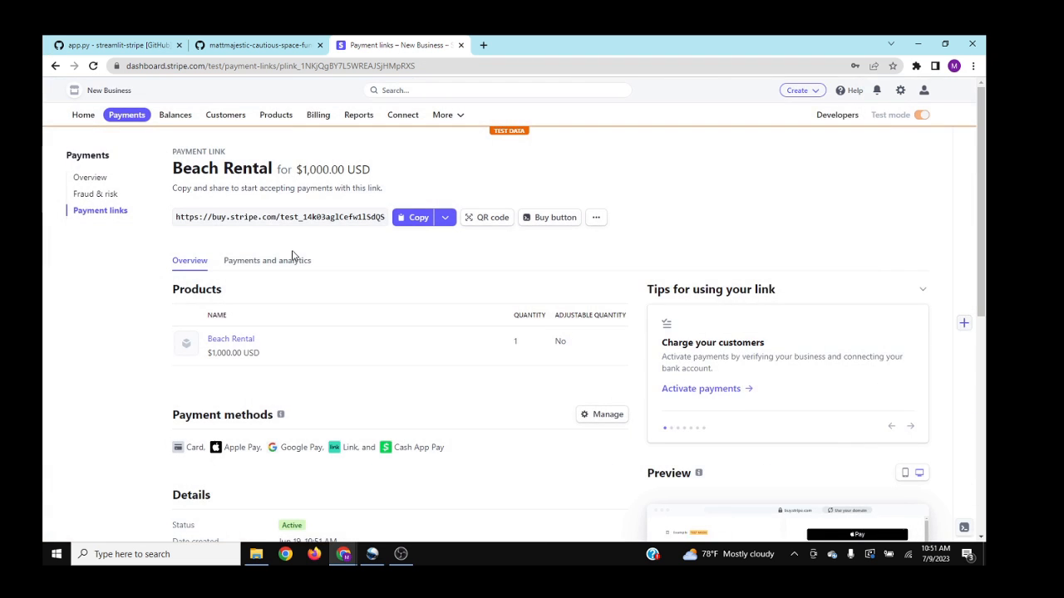
left_click(82, 115)
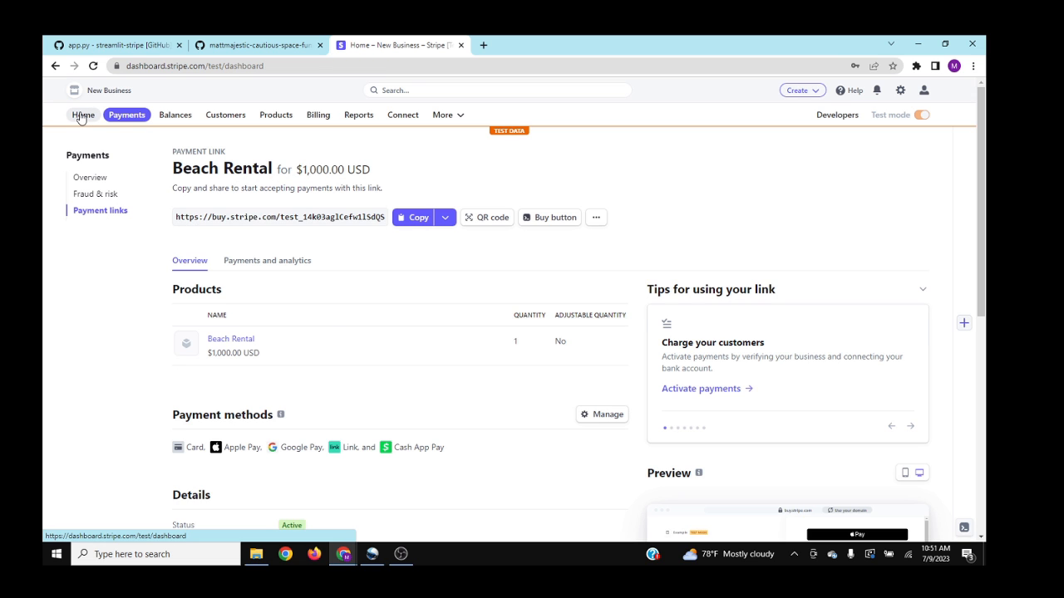
left_click(82, 114)
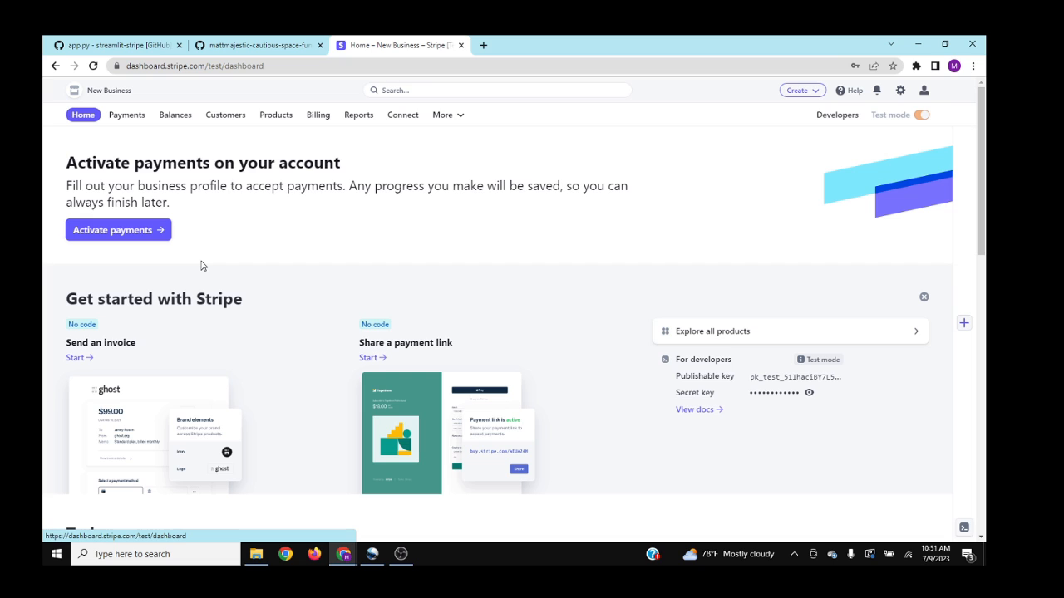
mouse_move(324, 249)
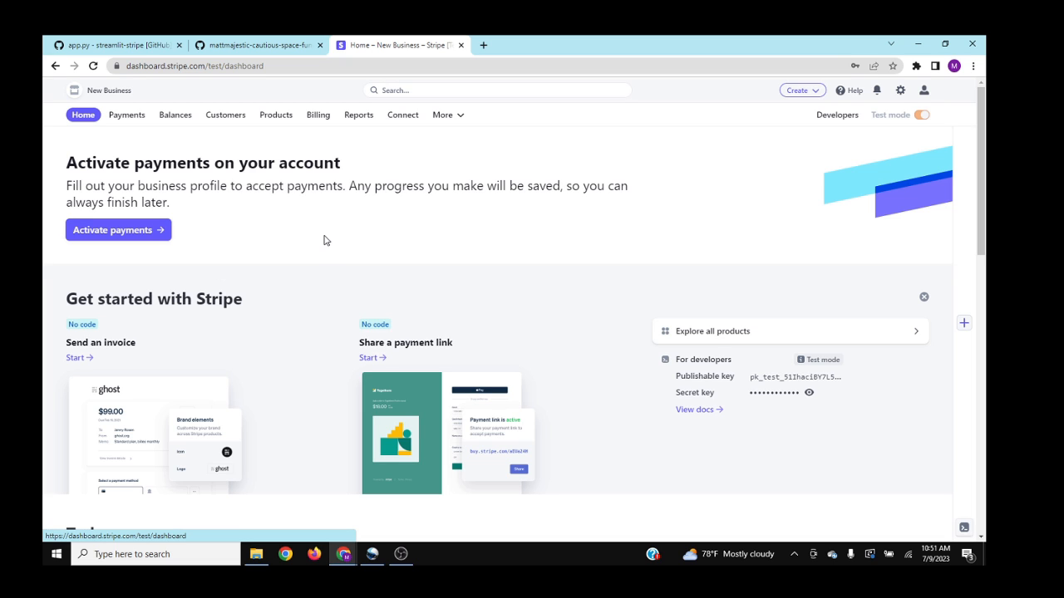
mouse_move(378, 221)
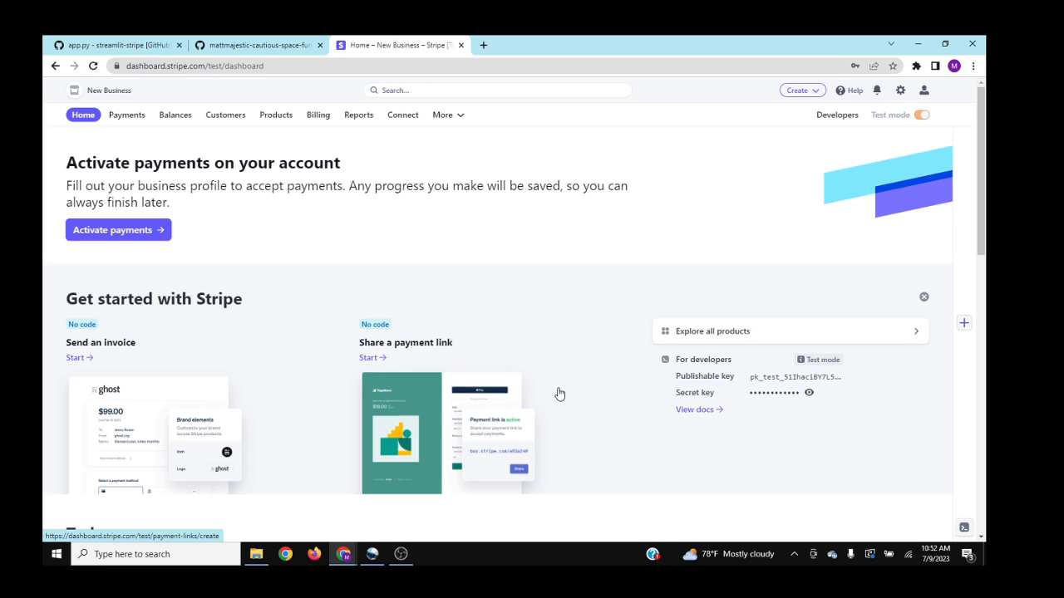
left_click(399, 44)
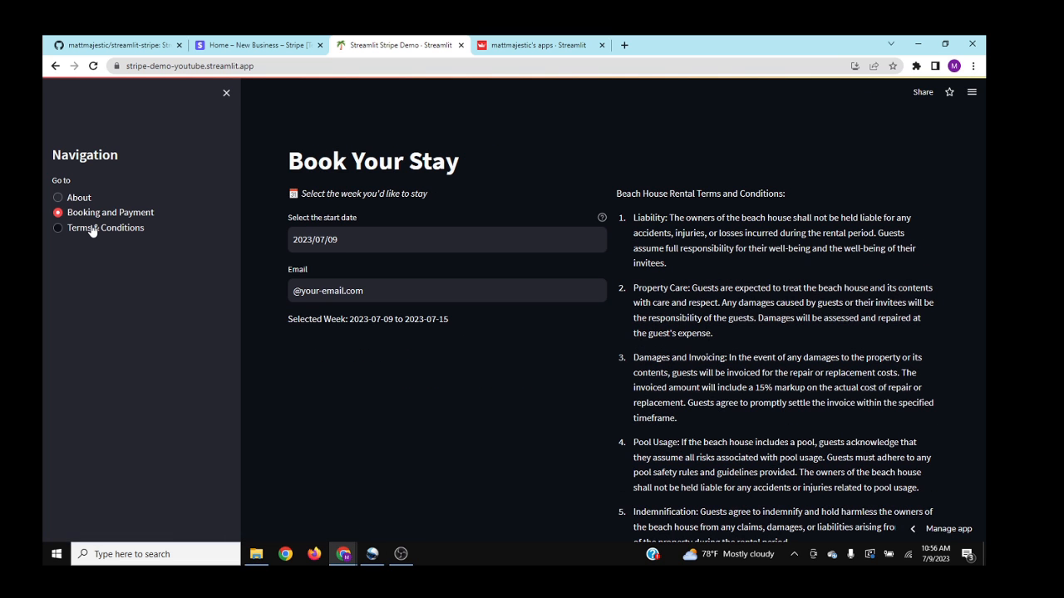
Step: Open the streamlit-stripe app's Secrets settings from the deployed apps list
left_click(58, 228)
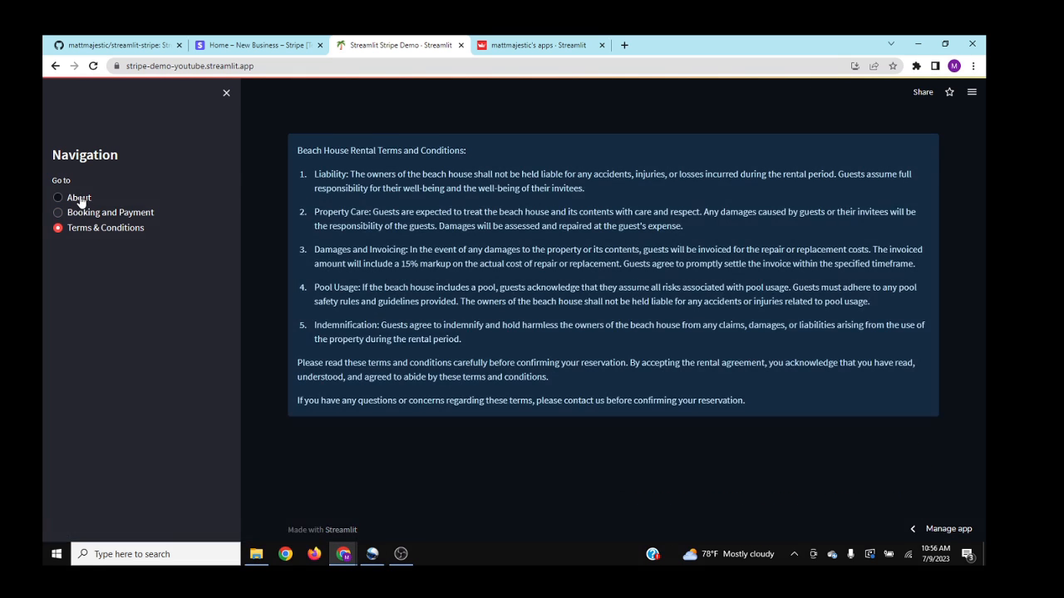
left_click(57, 197)
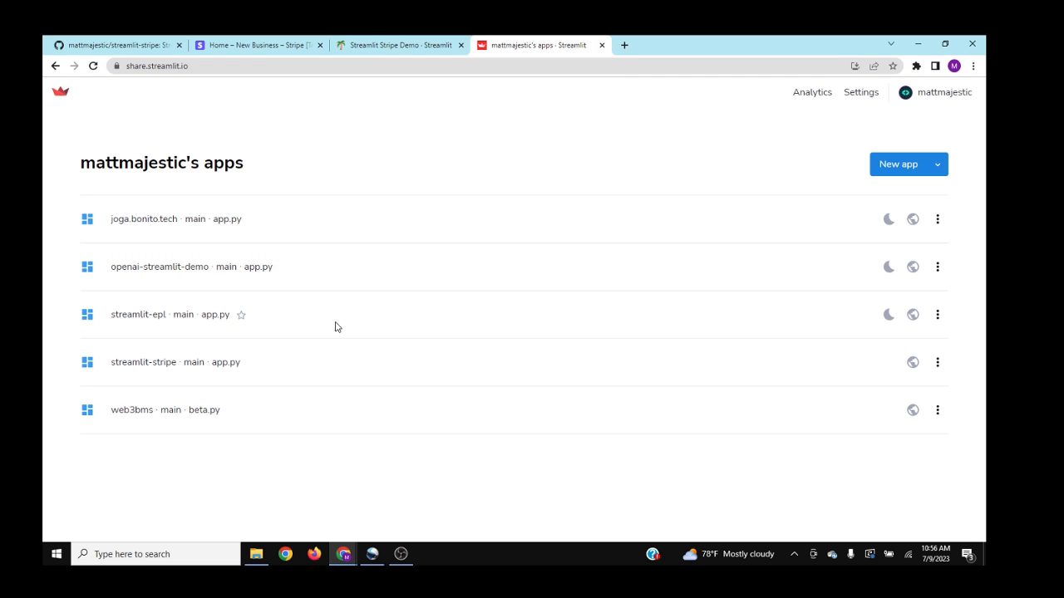
mouse_move(905, 368)
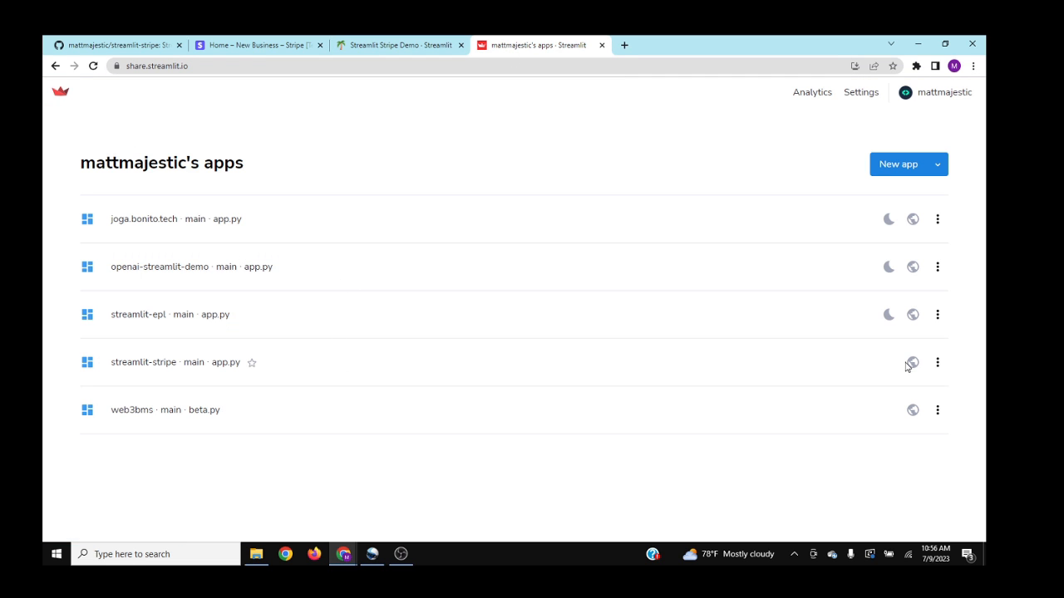
left_click(938, 363)
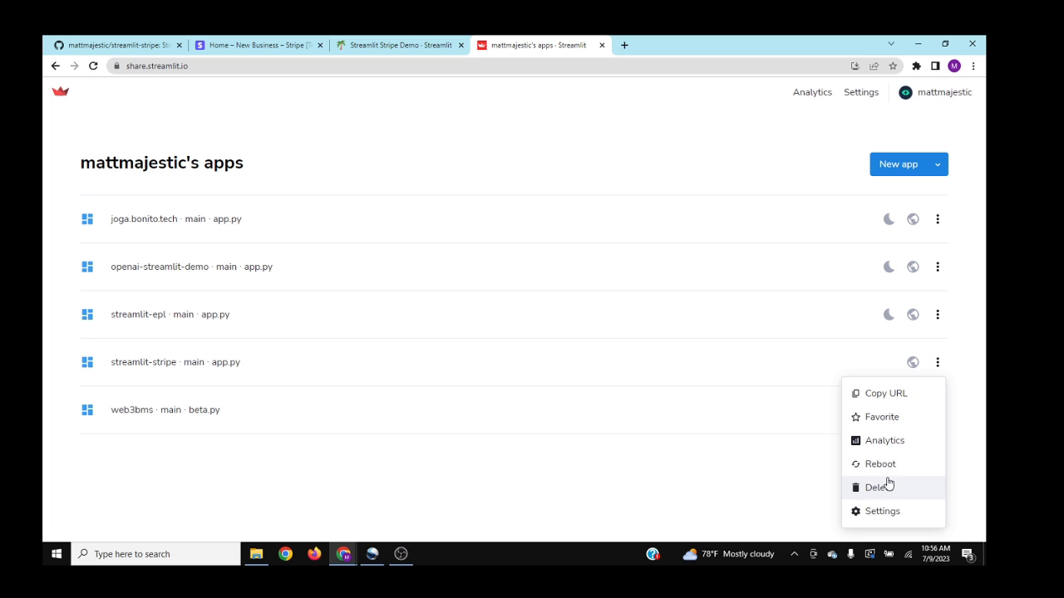
left_click(882, 511)
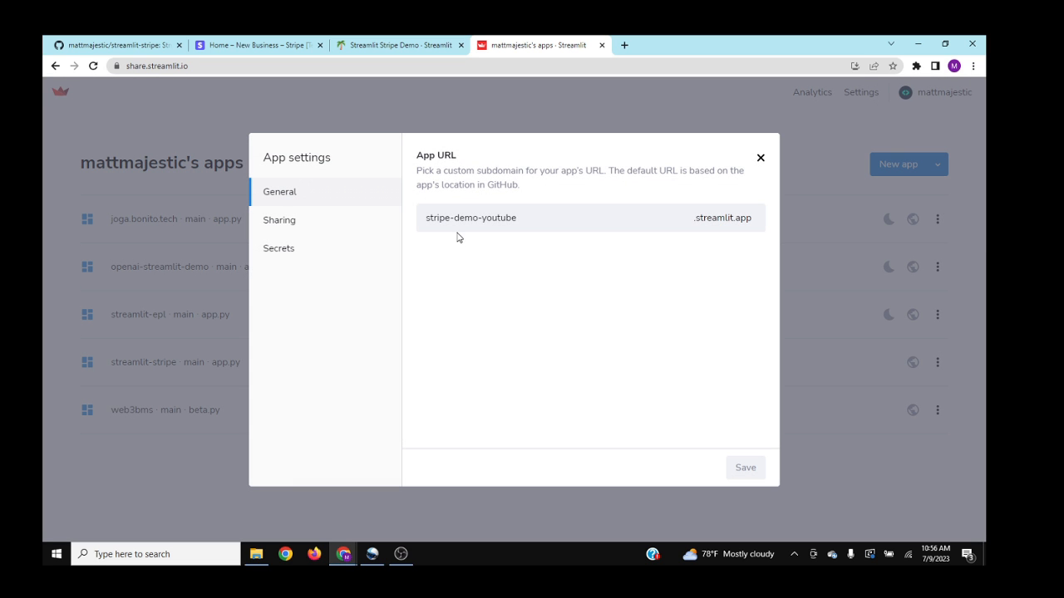
mouse_move(384, 224)
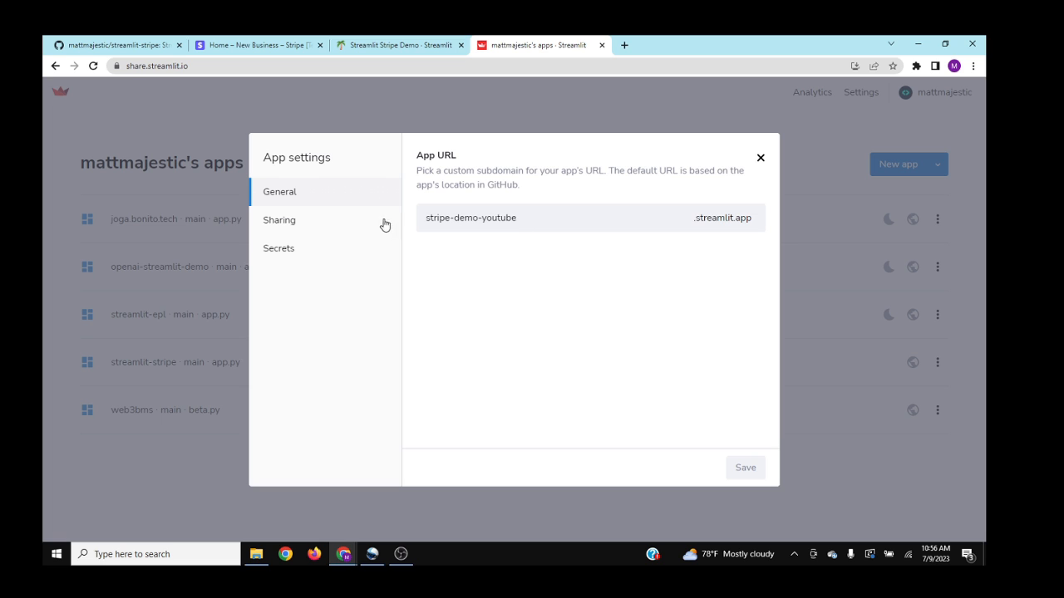
left_click(279, 248)
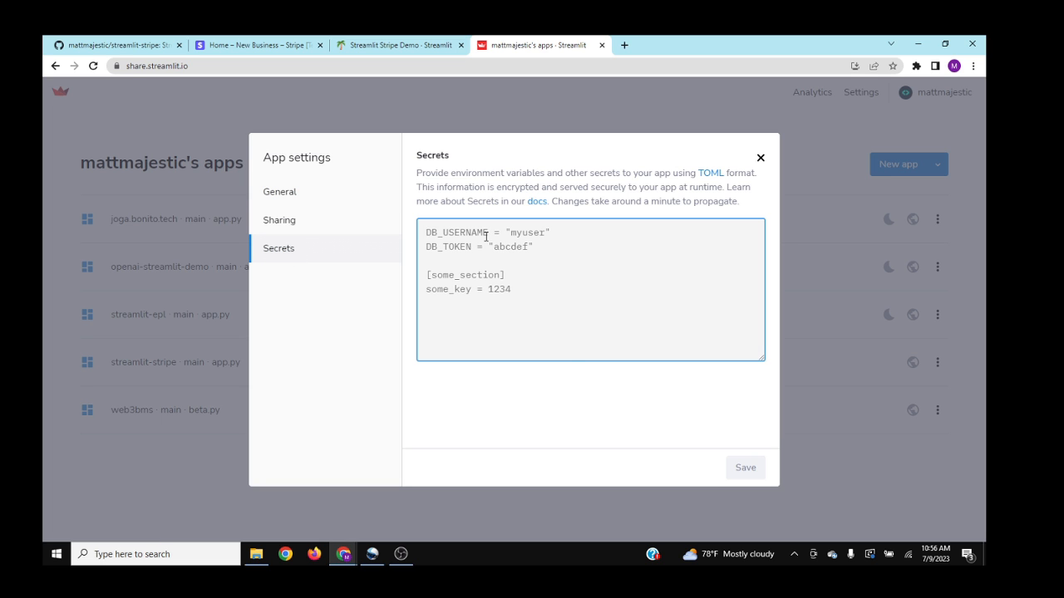
Step: Begin a secret entry STRIPE_KEY = " in the secrets box
type("STRIPE_")
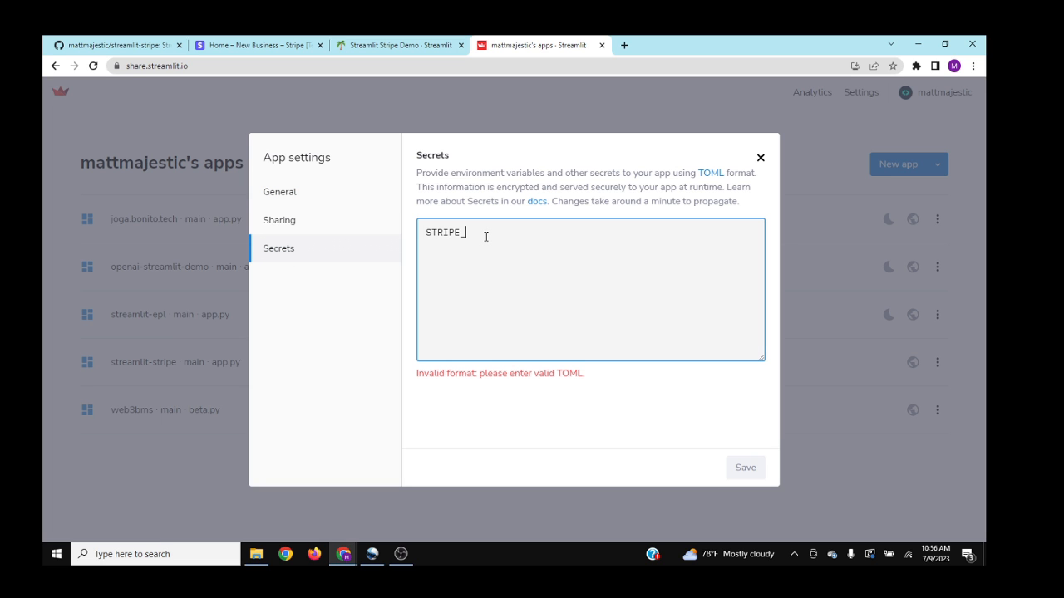
type("KEY = \"")
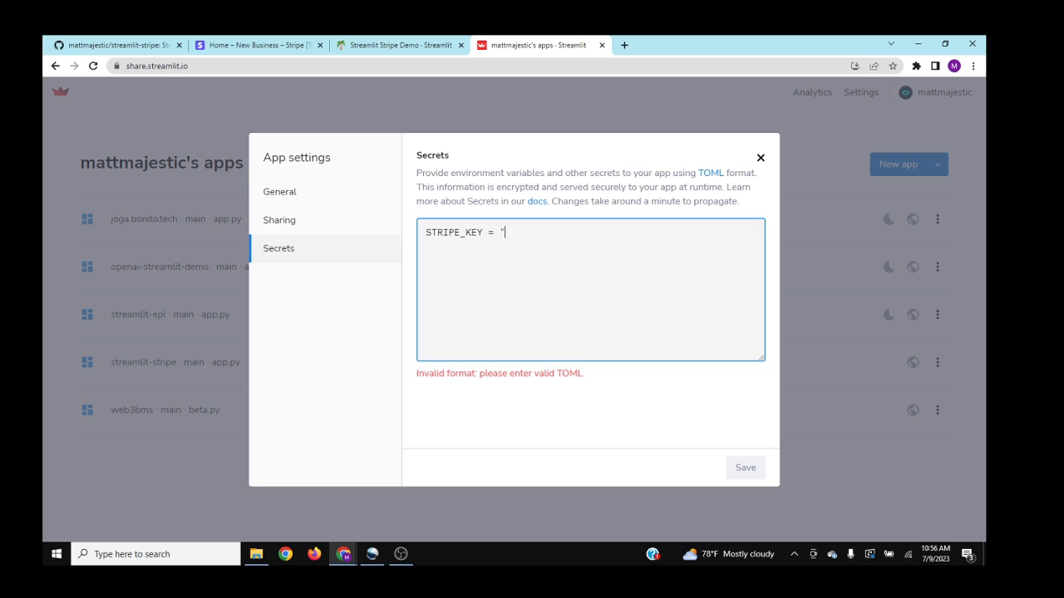
mouse_move(382, 40)
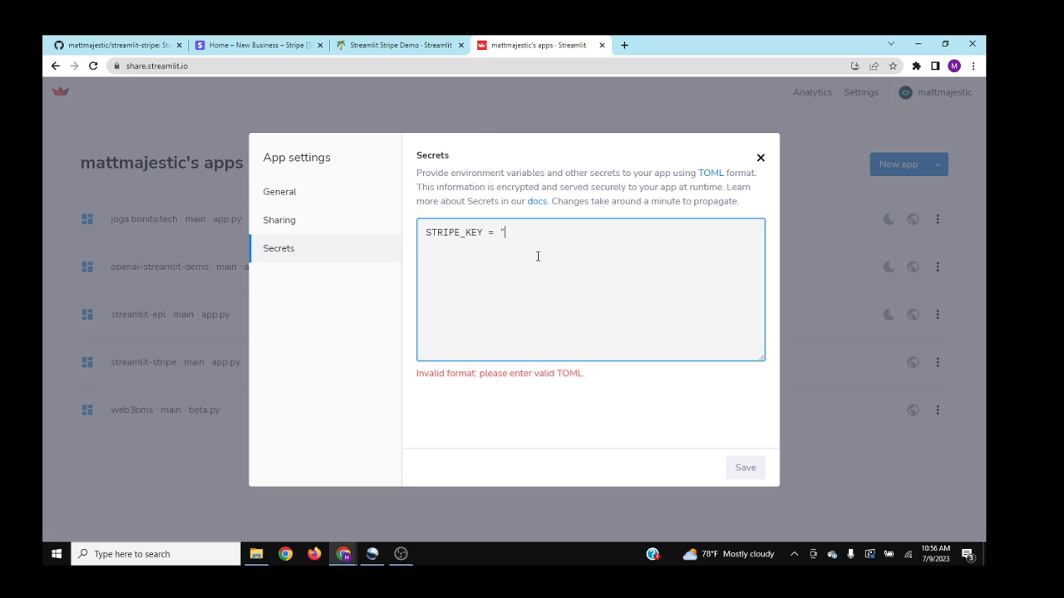
type("\"")
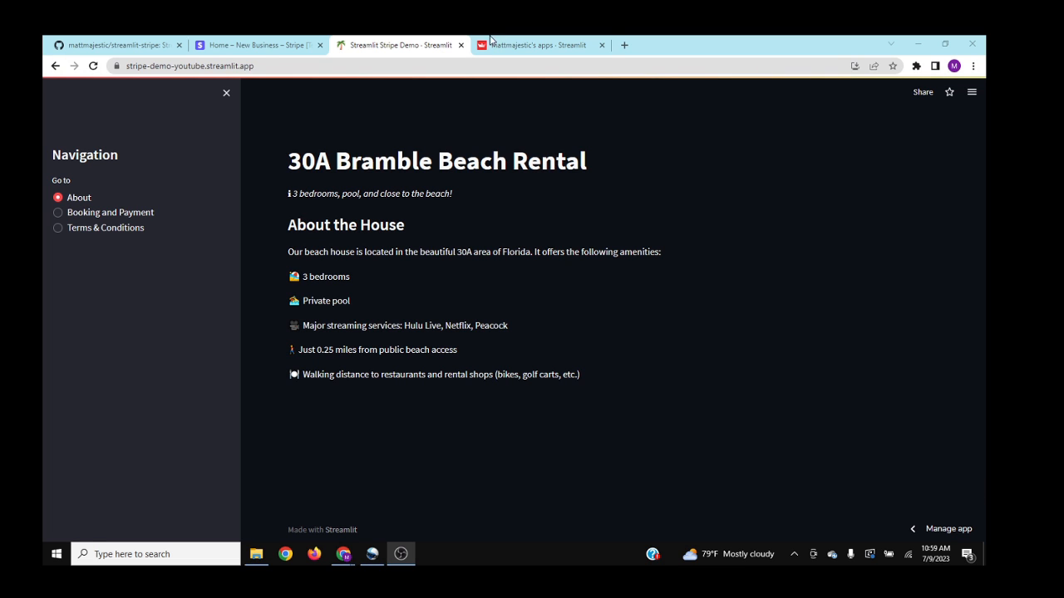
Step: On Booking and Payment, agree to the terms, confirm, and Buy the $1,000 Beach Rental
left_click(58, 212)
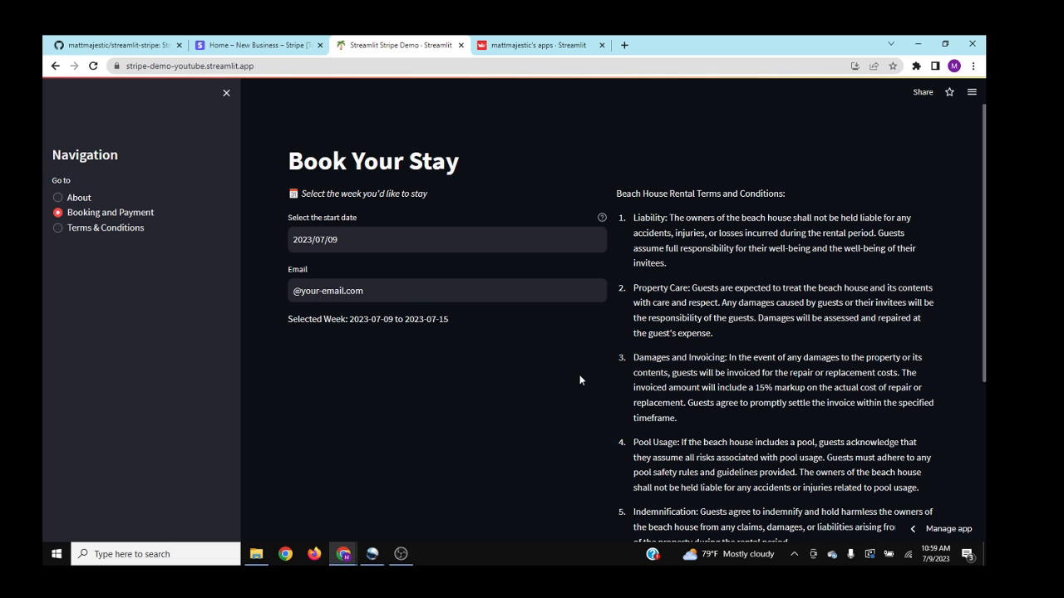
scroll("down", 3)
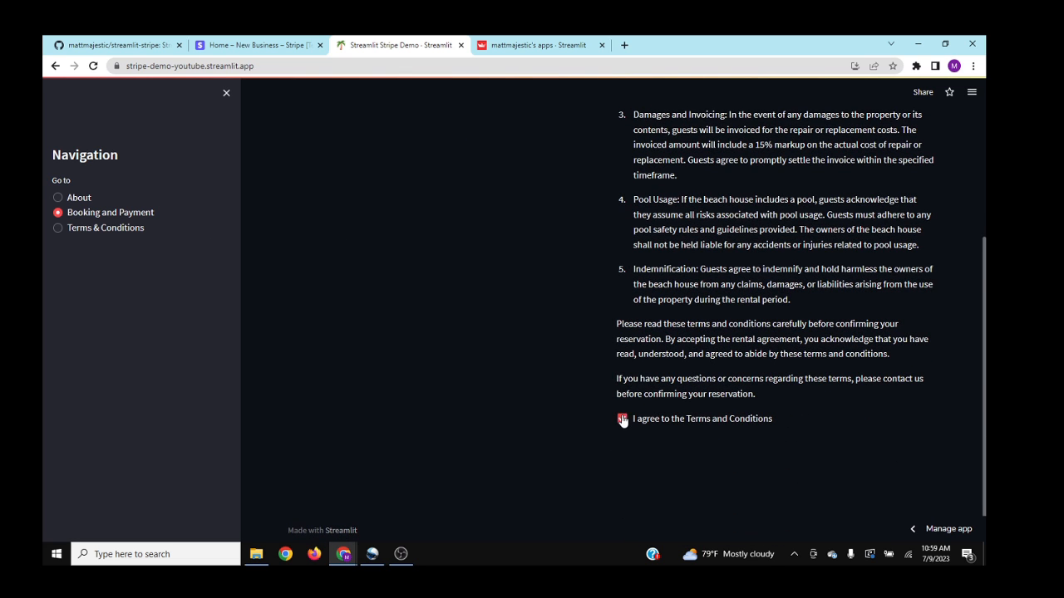
left_click(622, 418)
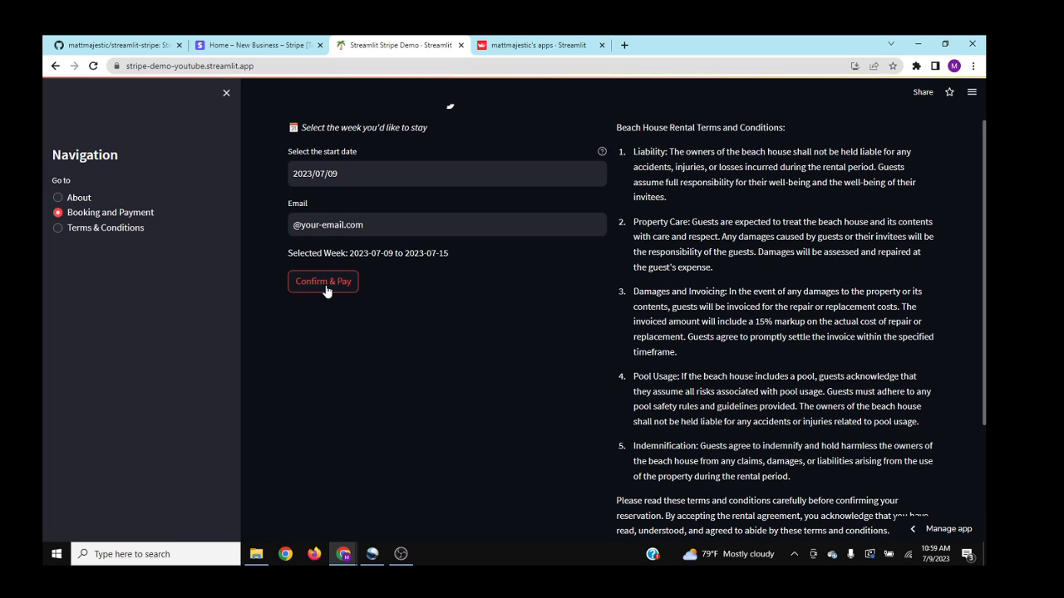
left_click(322, 281)
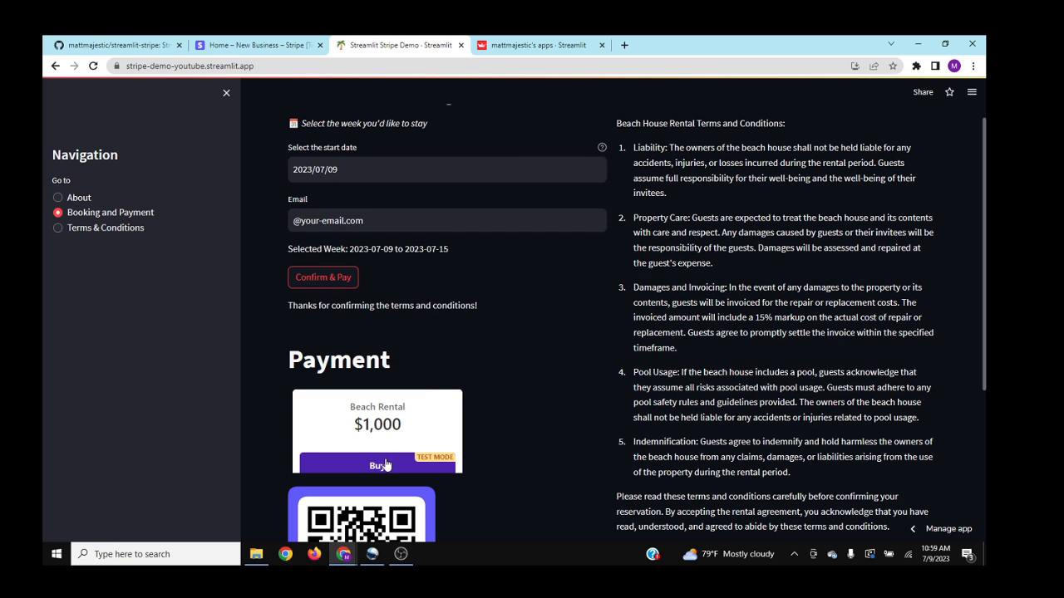
scroll("down", 3)
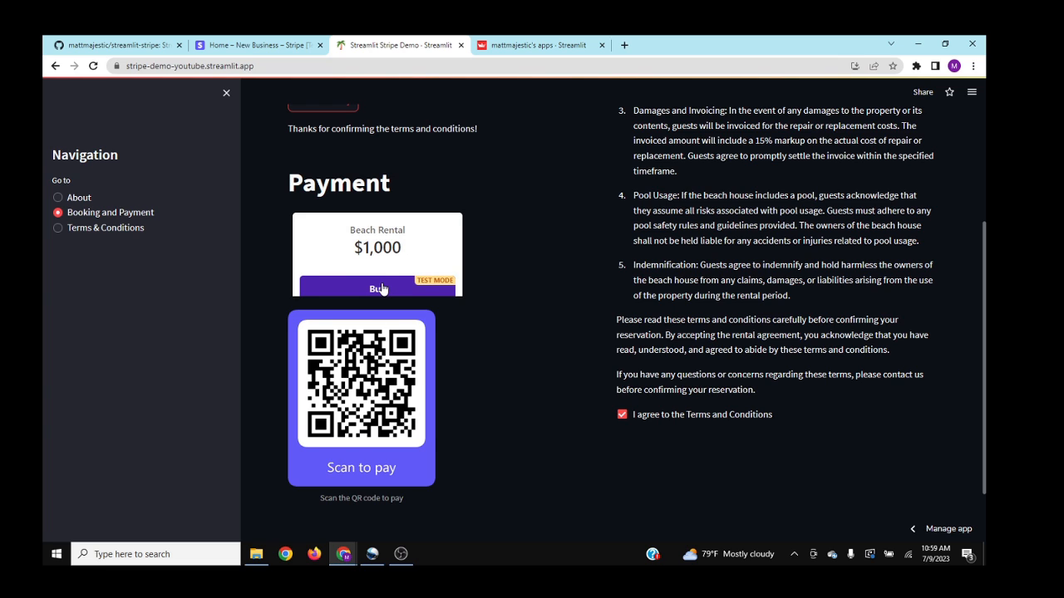
left_click(377, 289)
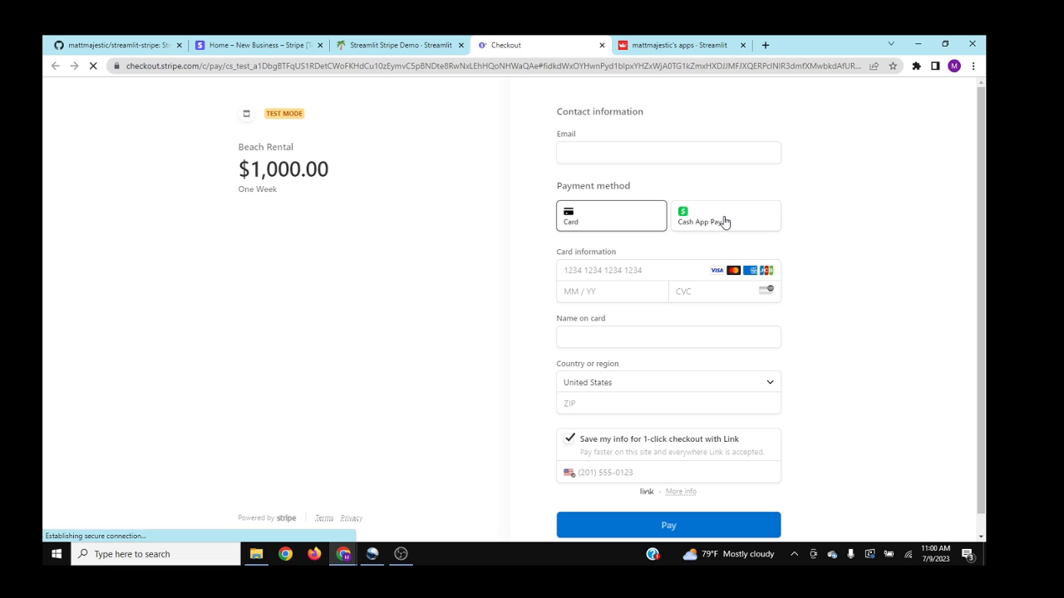
left_click(724, 216)
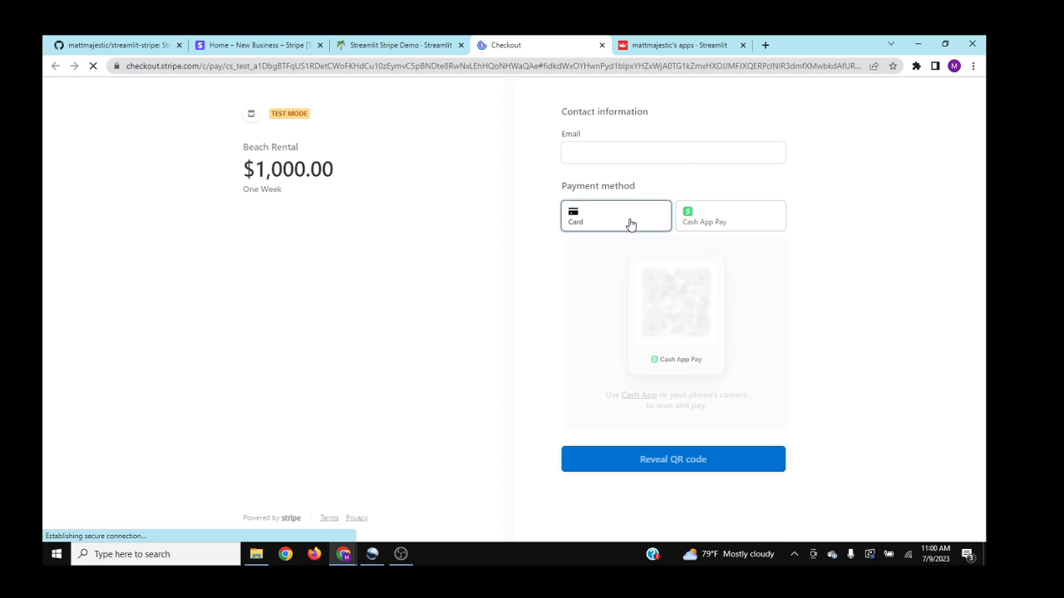
left_click(615, 216)
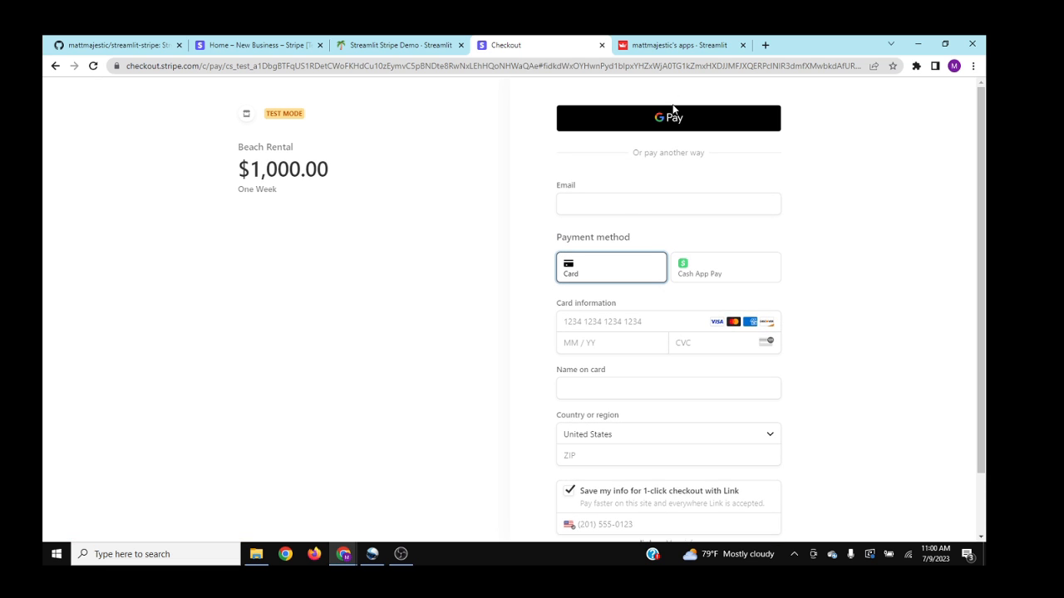
scroll("down", 3)
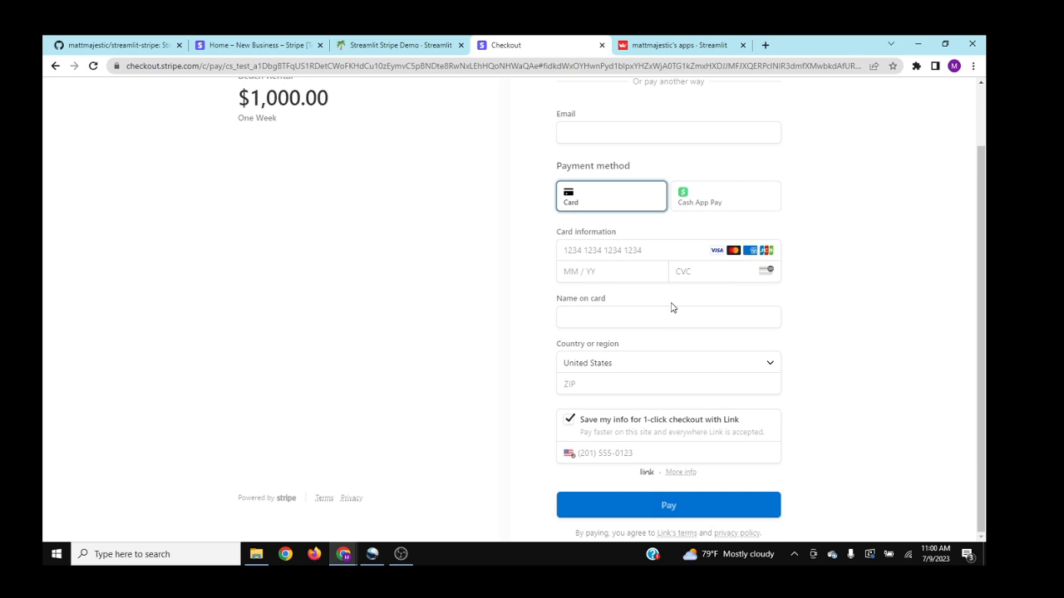
scroll("up", 3)
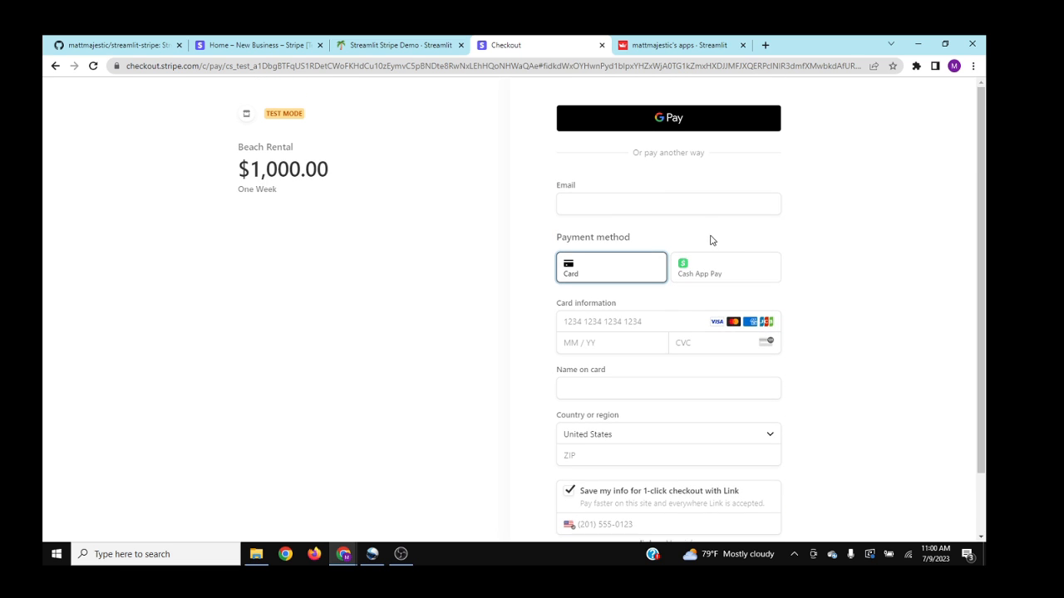